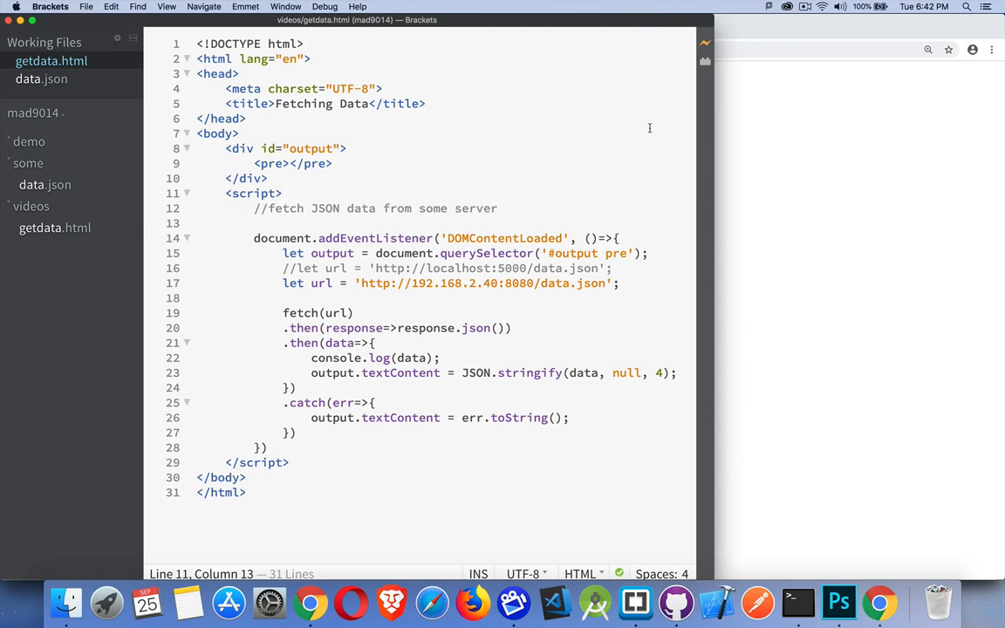
Open data.json from the 'some' folder, showing five people with their occupations.
left_click(281, 193)
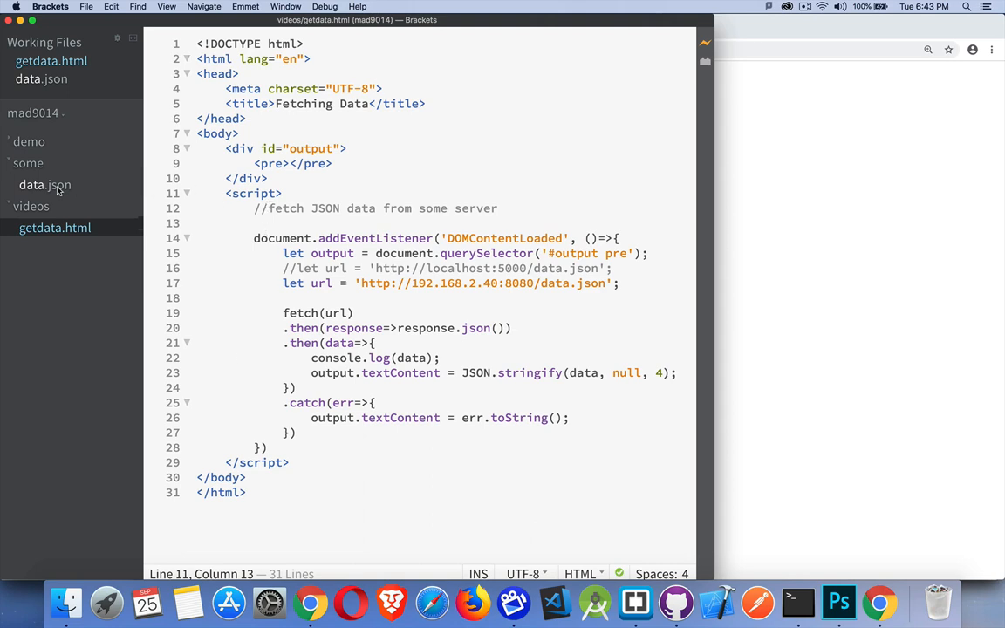
left_click(44, 184)
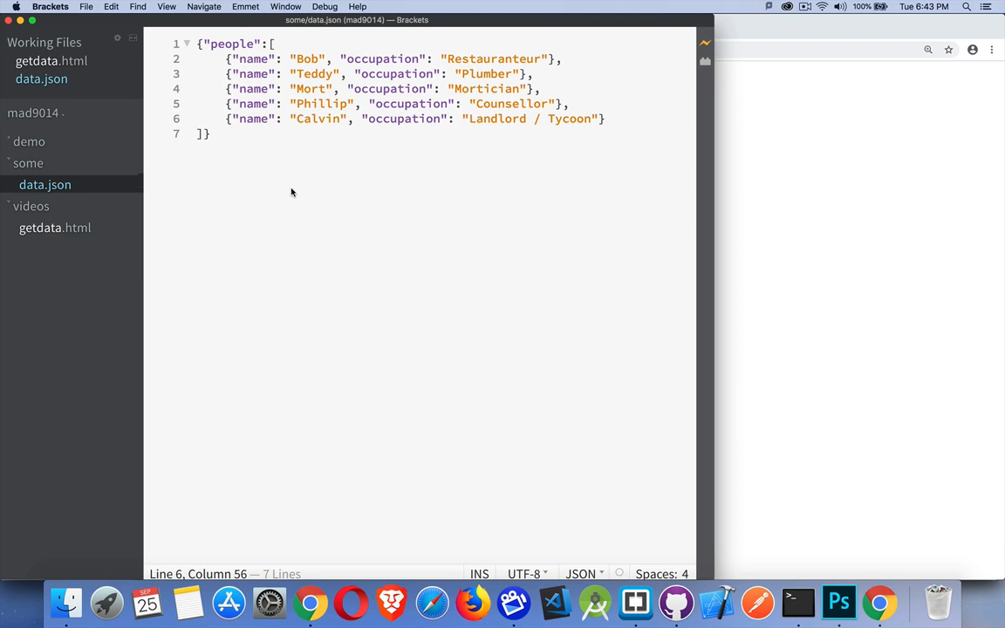
mouse_move(61, 243)
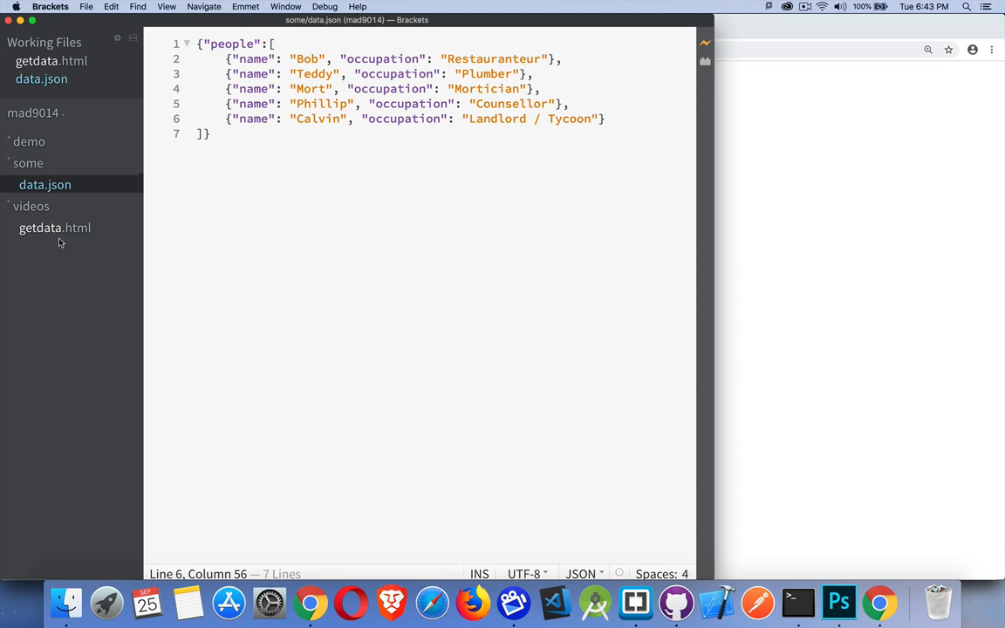
Reopen getdata.html and highlight the 192.168.2.40:8080/data.json fetch url on line 17.
left_click(54, 227)
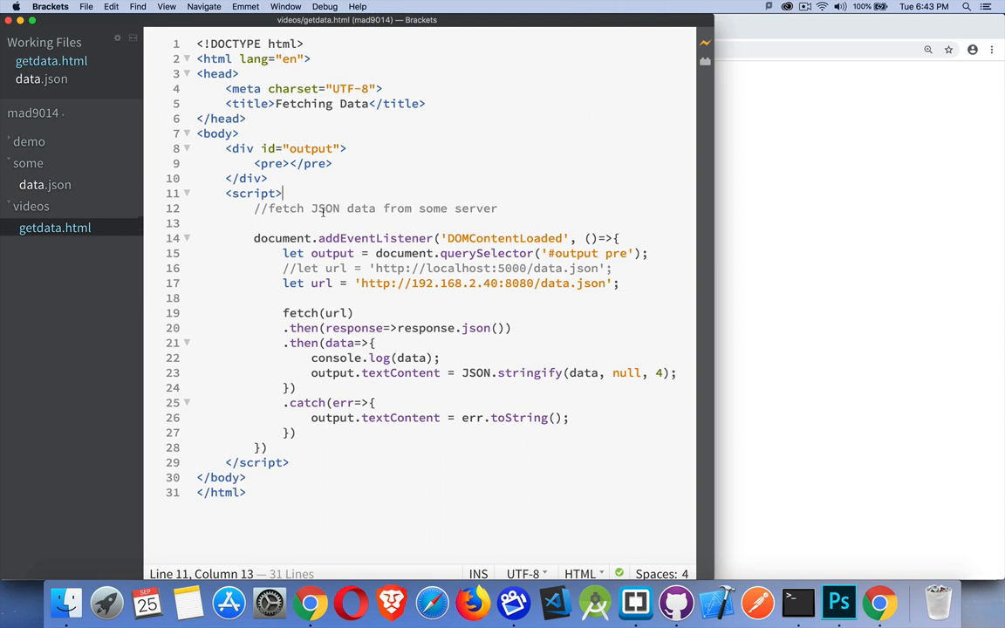
mouse_move(324, 316)
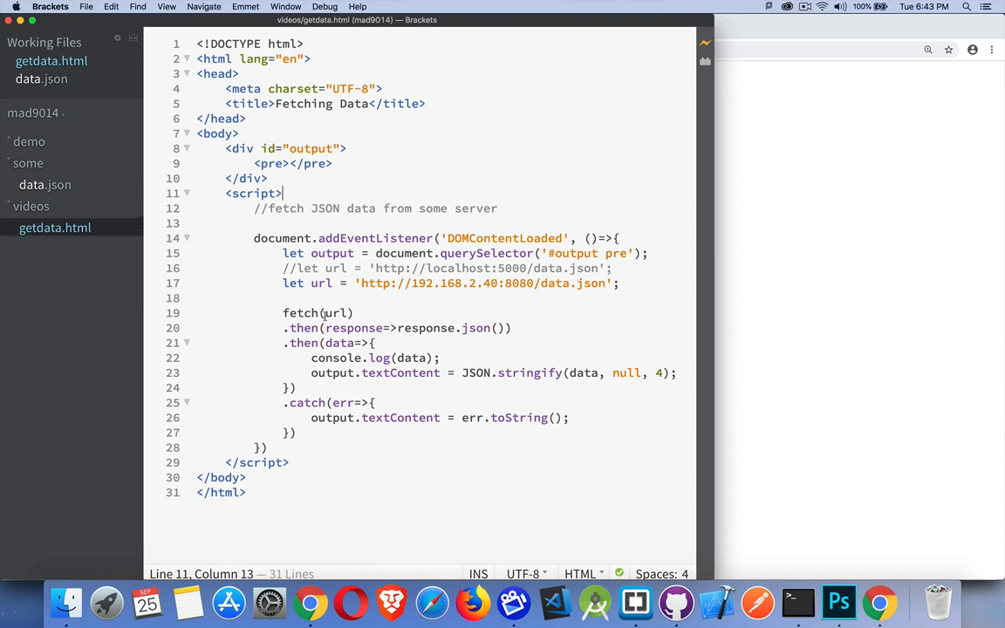
left_click_drag(282, 283, 619, 282)
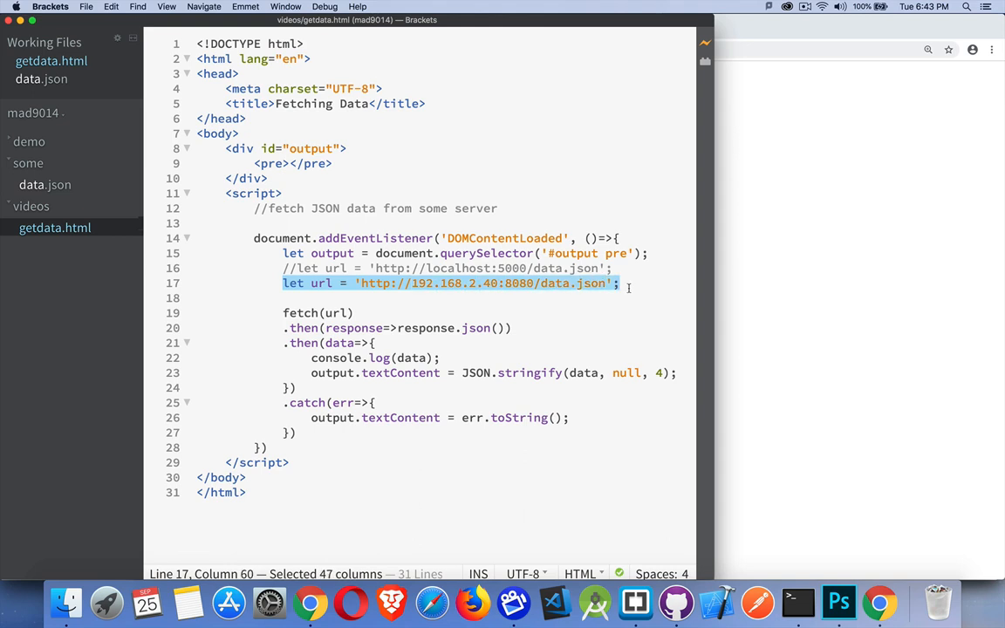
mouse_move(407, 295)
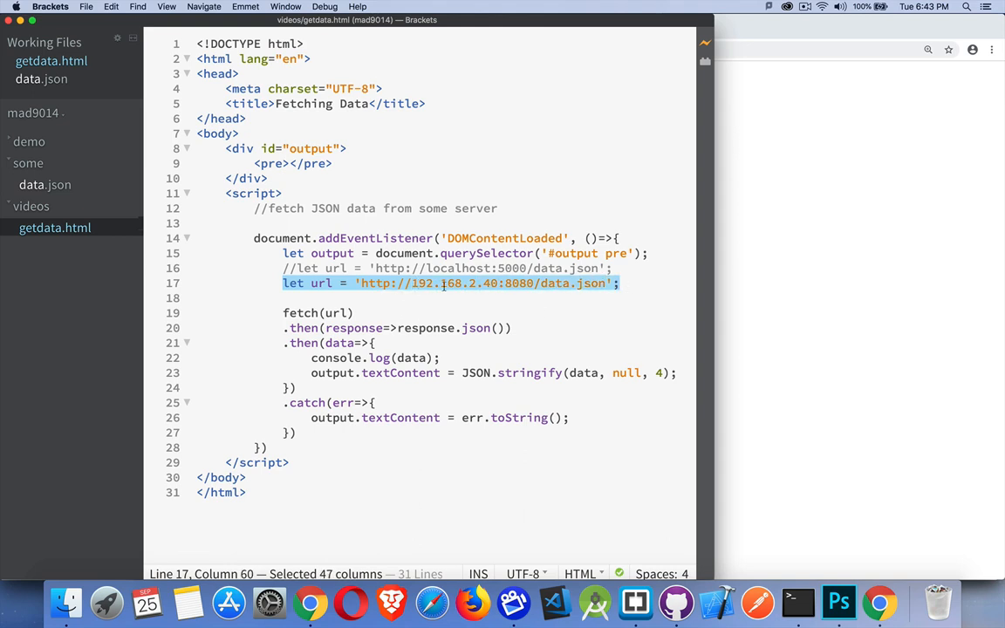
left_click(408, 282)
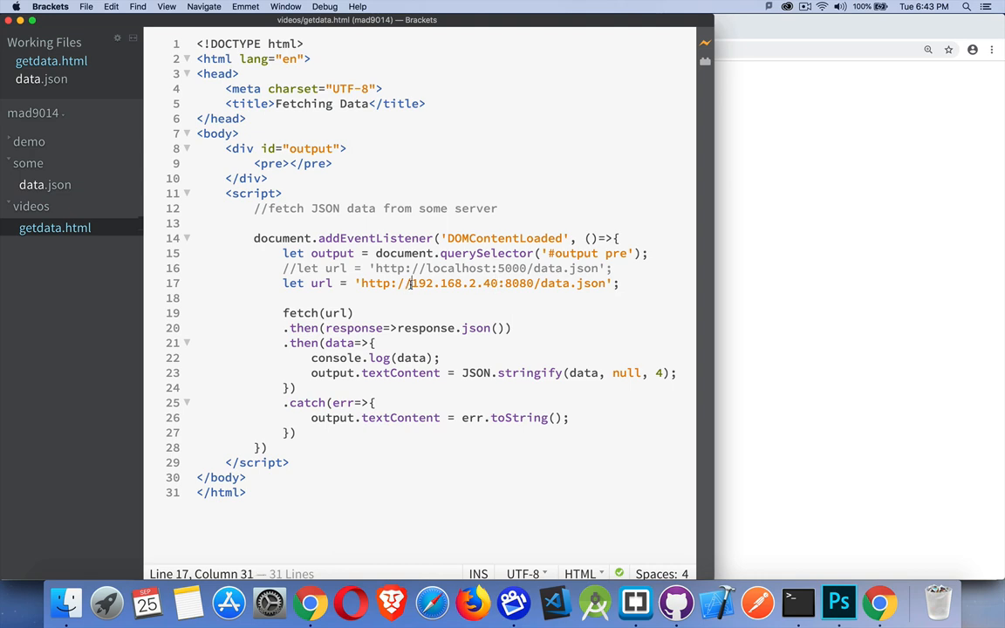
left_click_drag(410, 283, 498, 282)
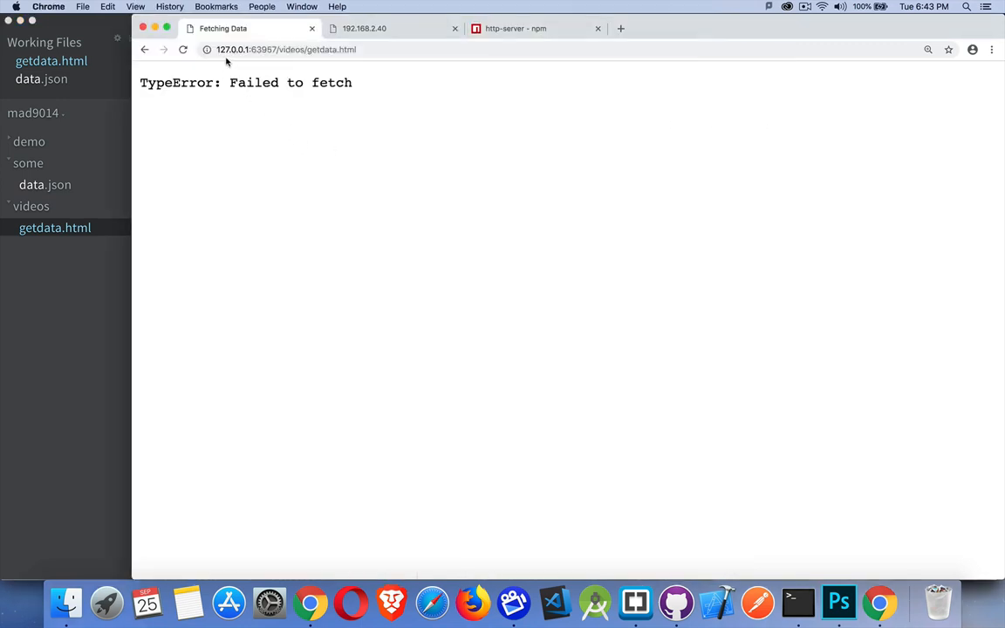
mouse_move(258, 62)
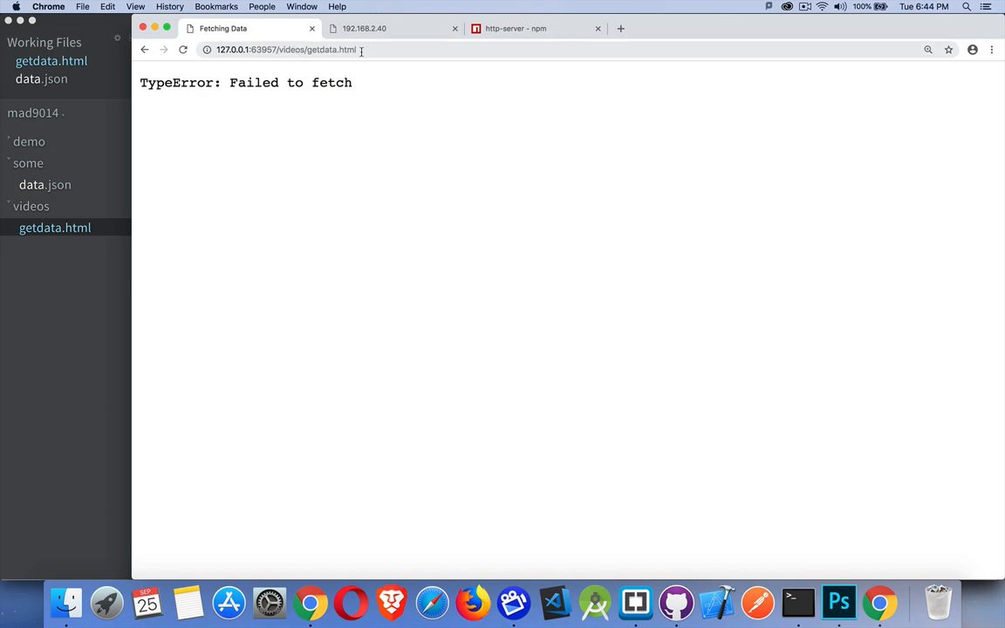
mouse_move(337, 138)
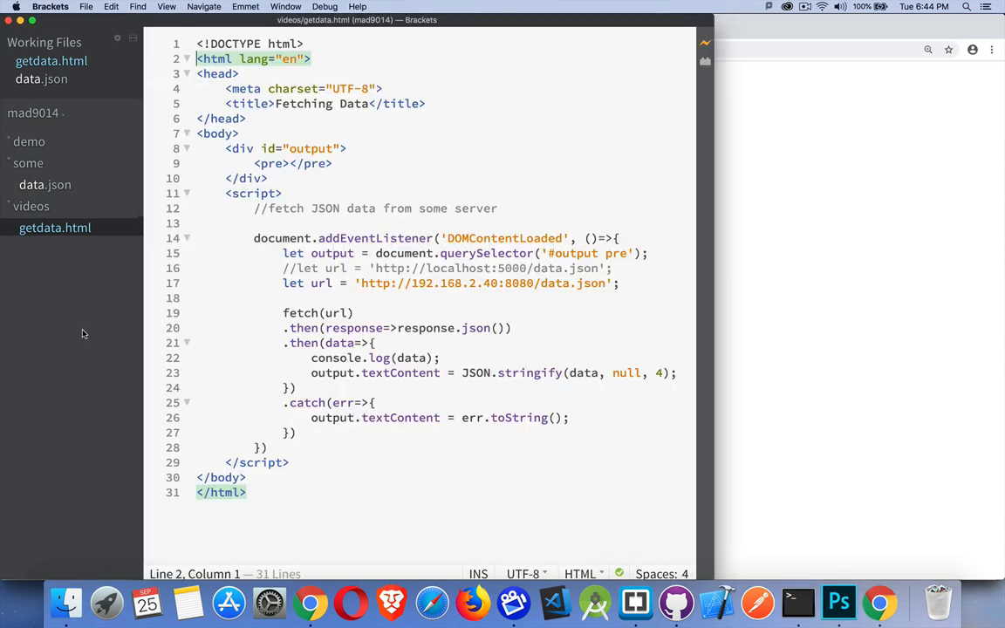
Highlight the .catch block on lines 25–27 and data.json in line 17's url.
left_click_drag(294, 402, 296, 432)
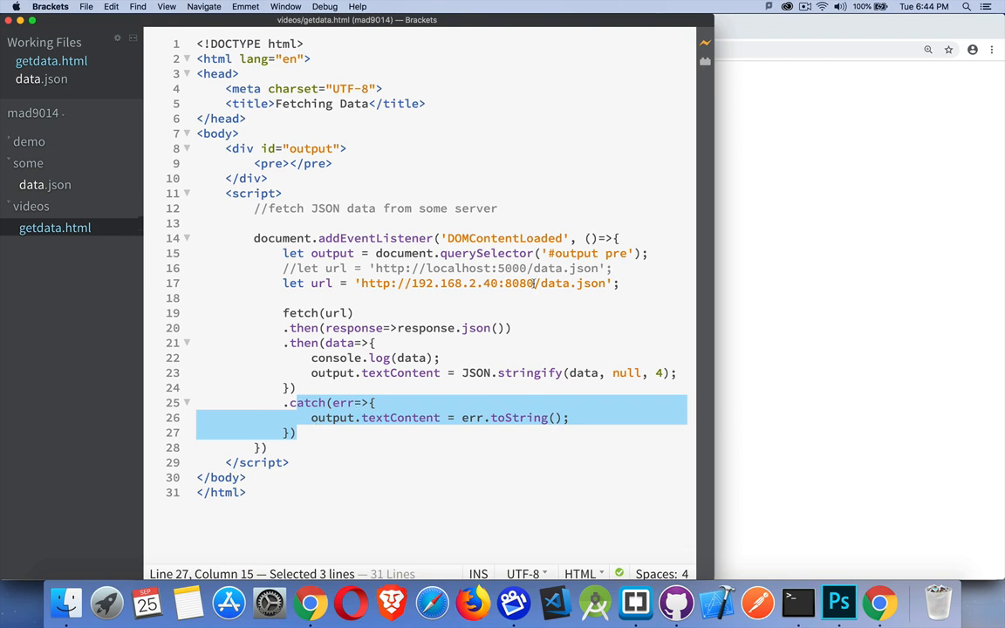
double_click(573, 283)
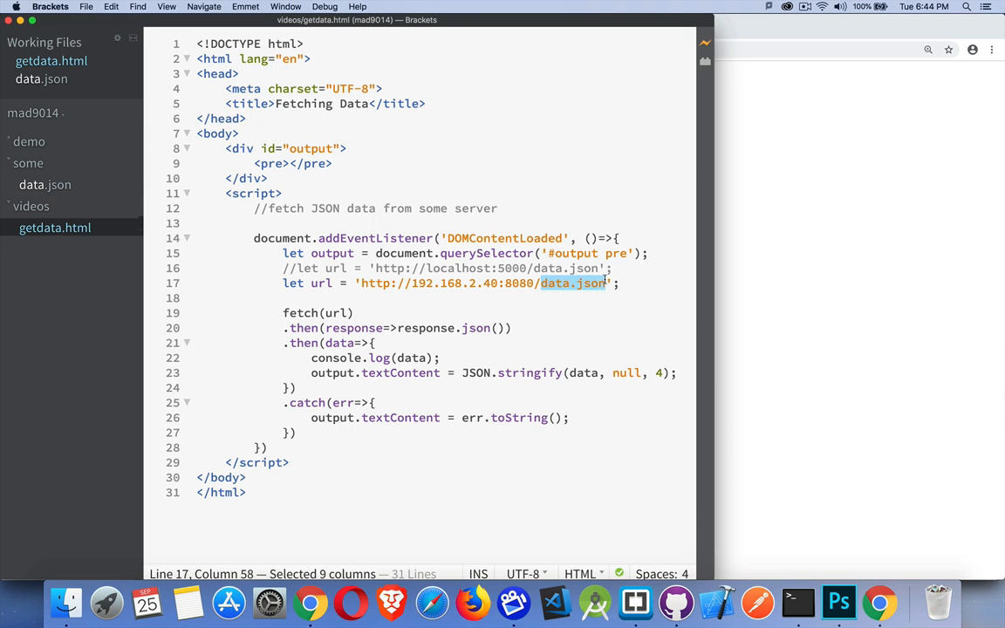
mouse_move(828, 209)
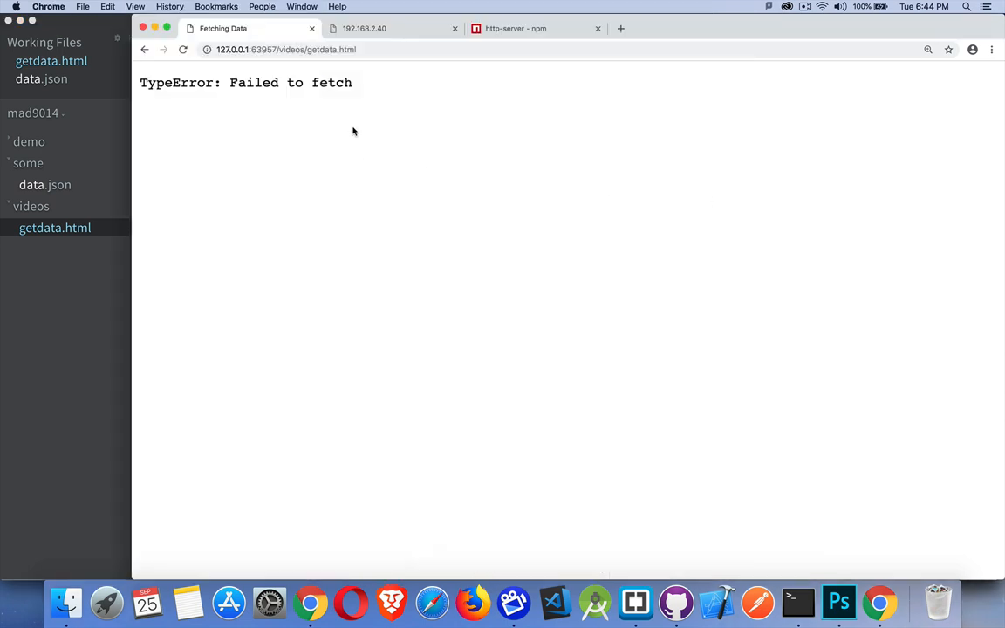
View the 192.168.2.40:8080/data.json tab refusing connection, then return to Fetching Data.
left_click(393, 28)
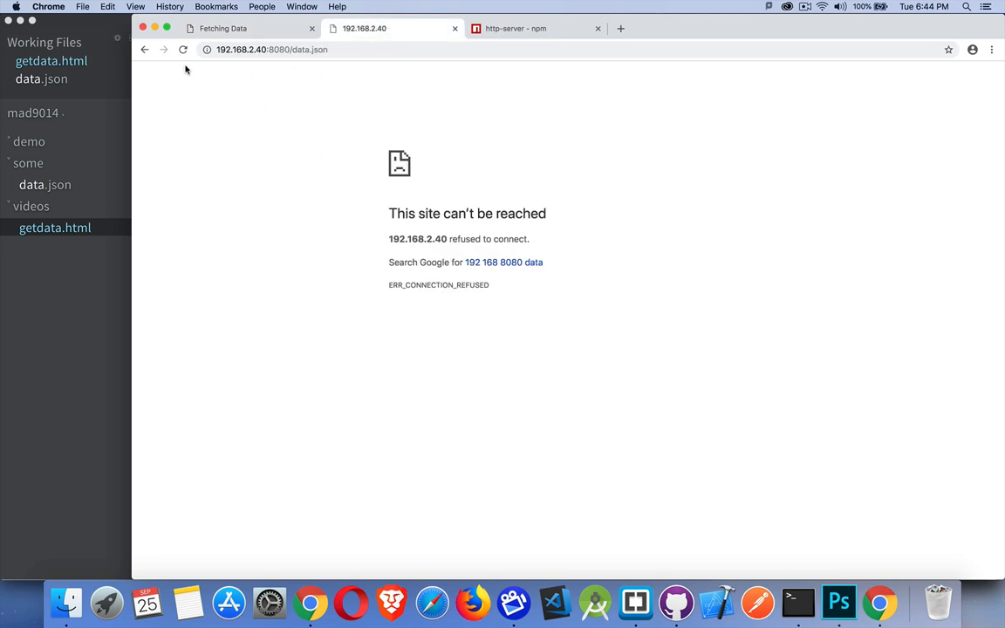
mouse_move(298, 202)
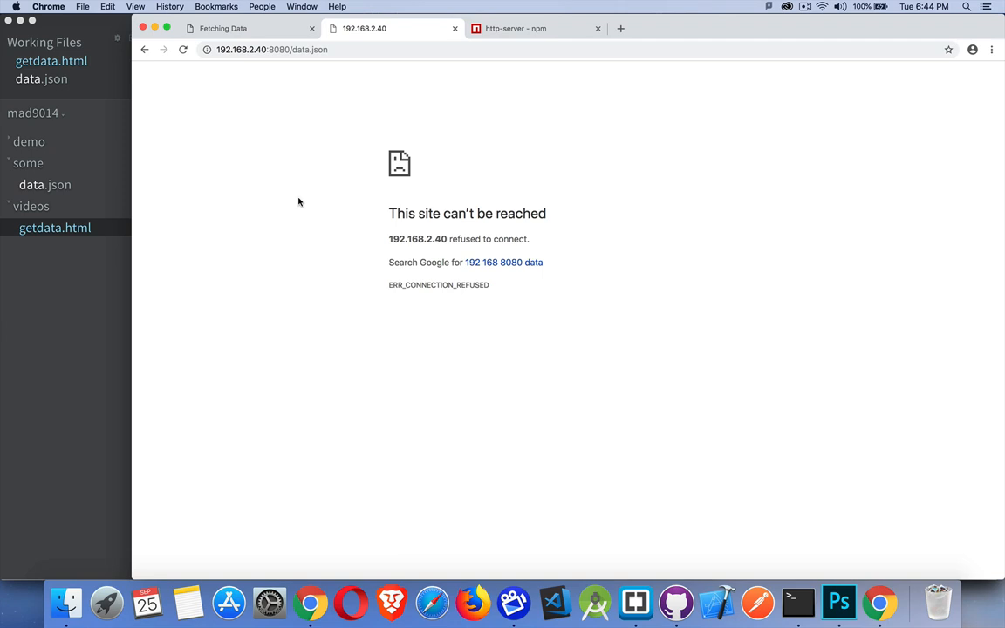
mouse_move(300, 166)
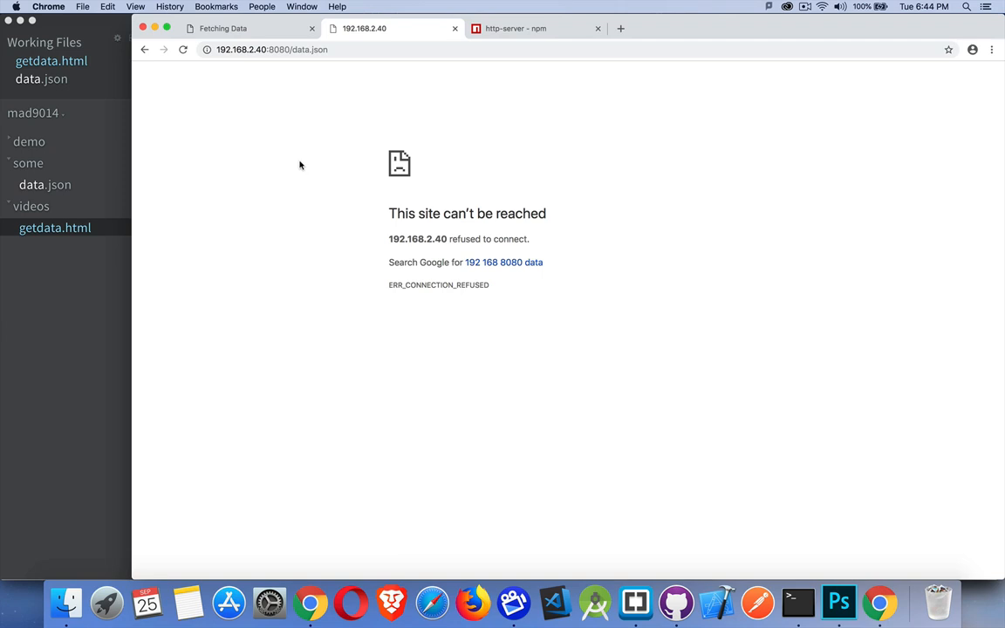
left_click(222, 28)
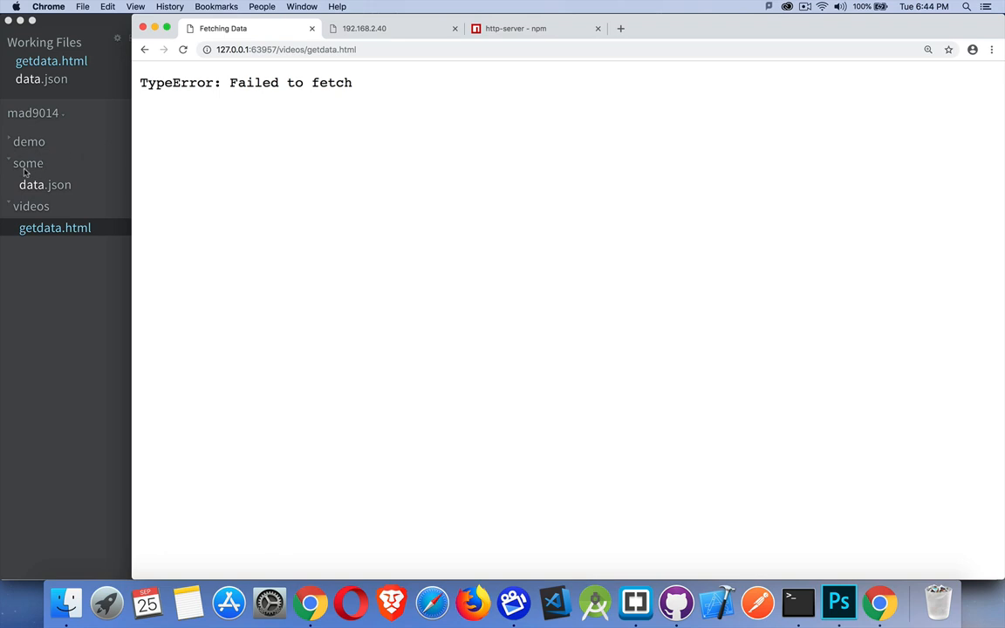
mouse_move(45, 167)
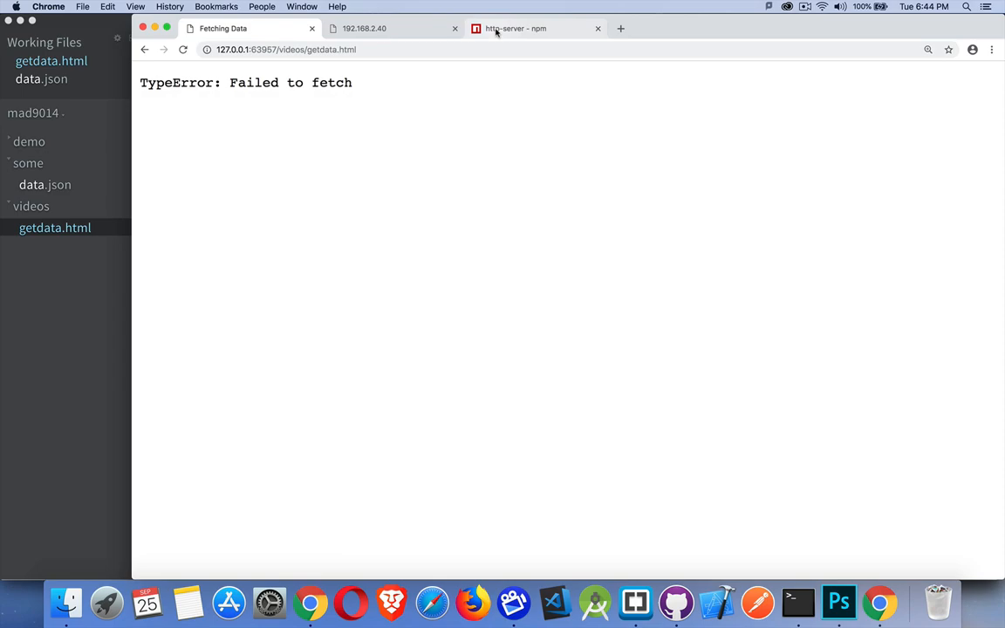
Switch to the 'http-server - npm' tab and scroll down its Readme.
left_click(514, 28)
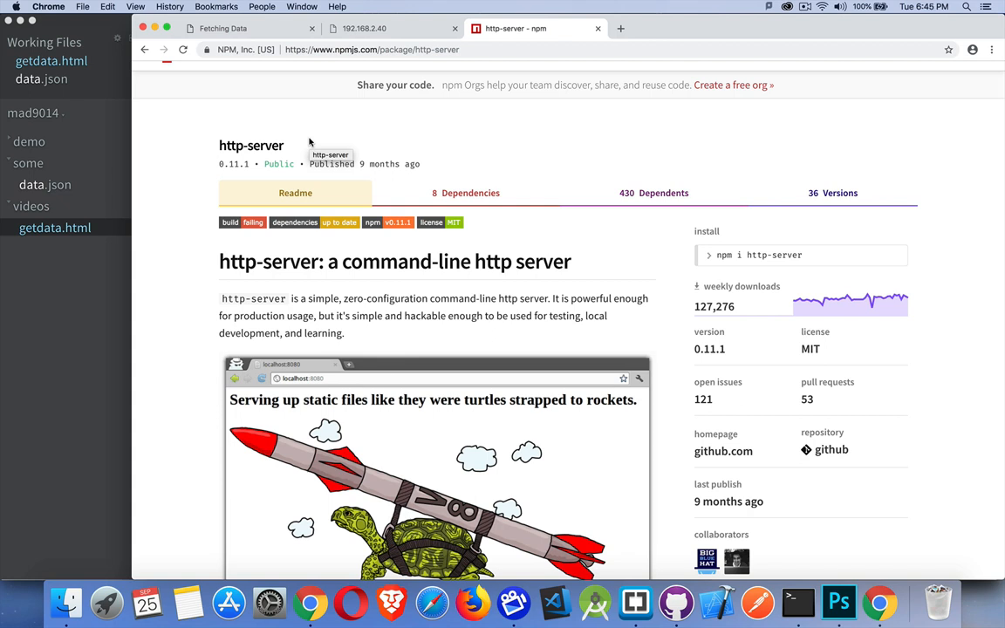
mouse_move(163, 294)
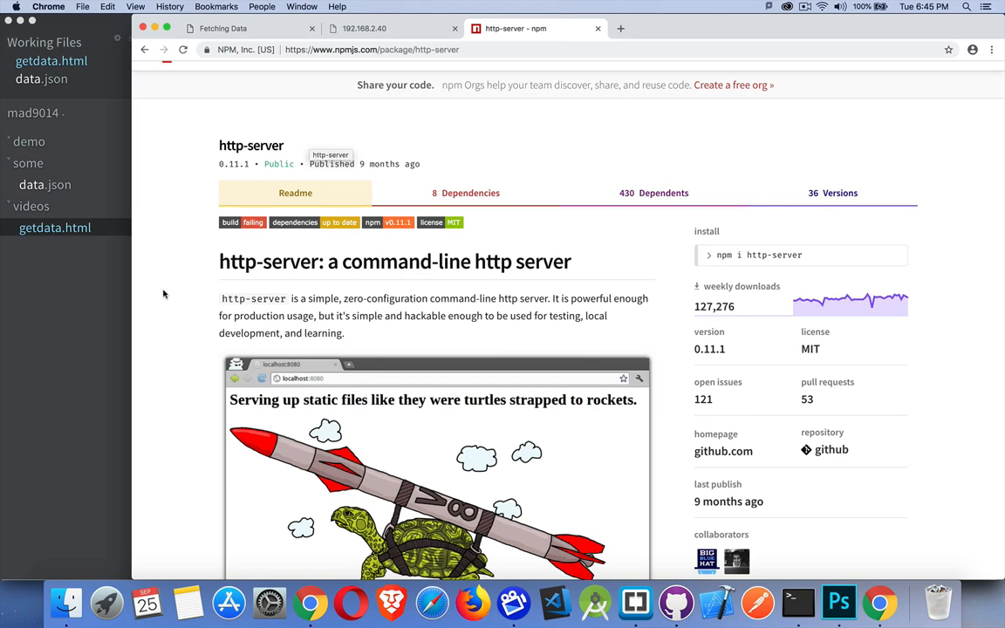
scroll("down", 3)
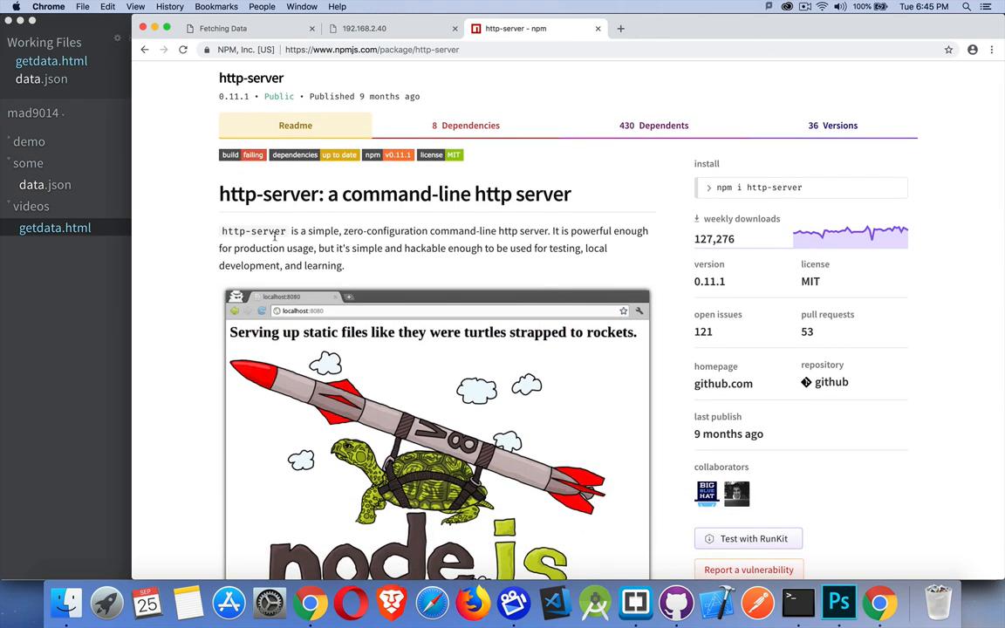
In Terminal, cd from videos into the sibling some folder and list data.json.
left_click(798, 601)
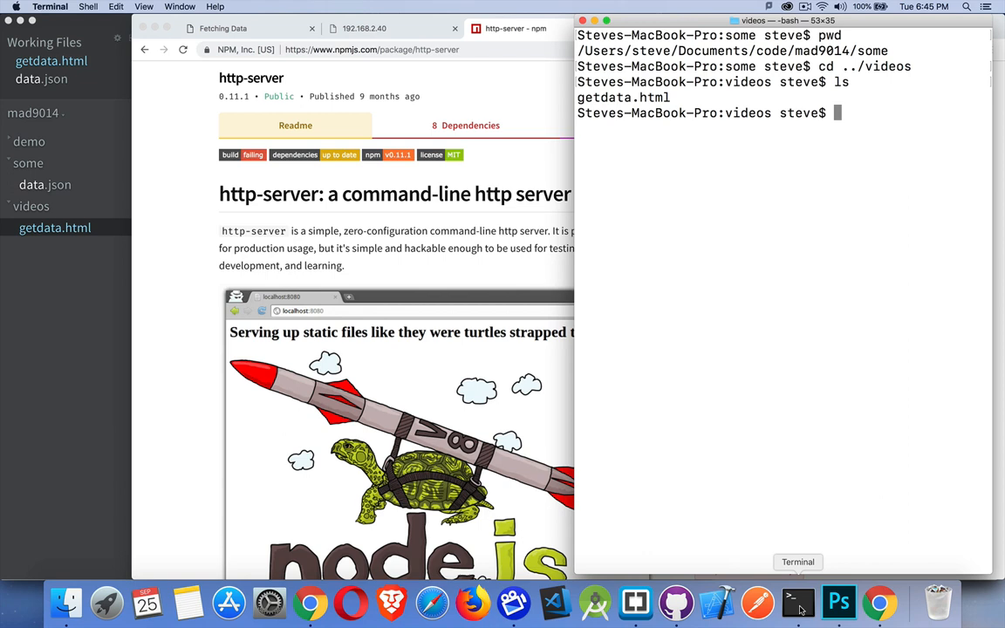
double_click(746, 113)
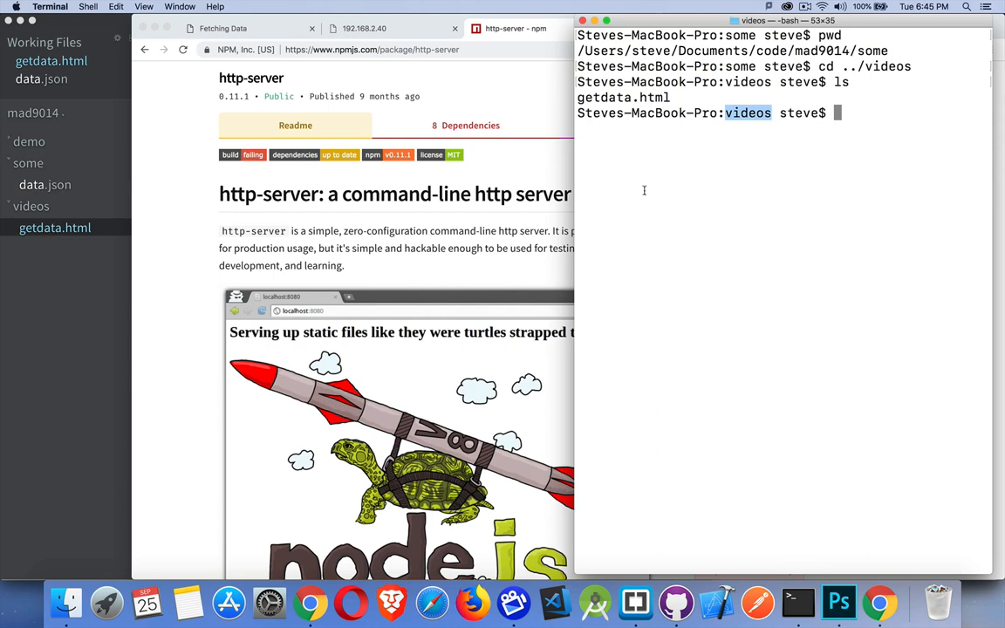
type("cd ..")
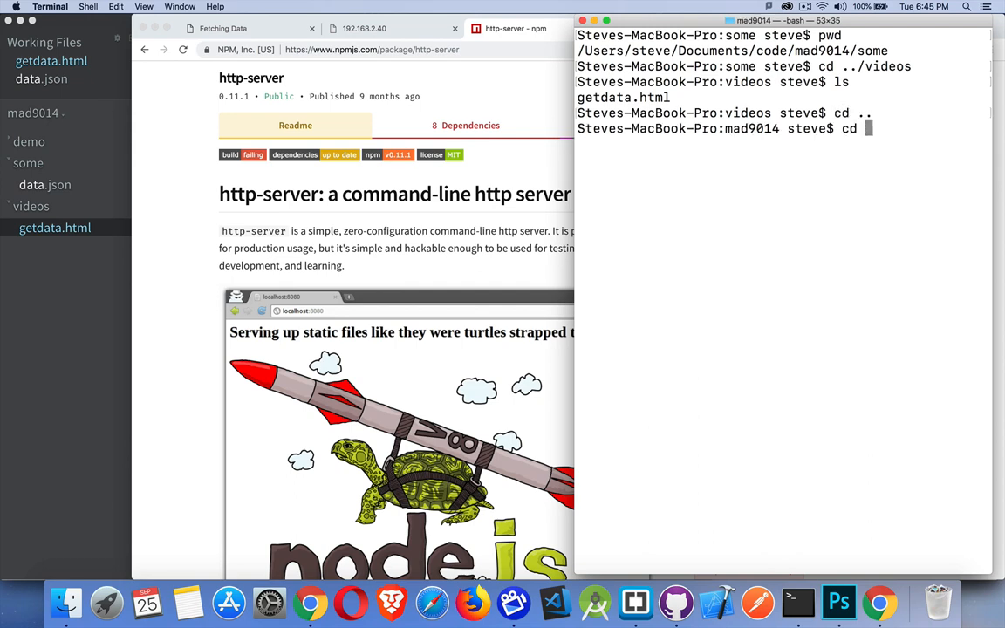
type("some")
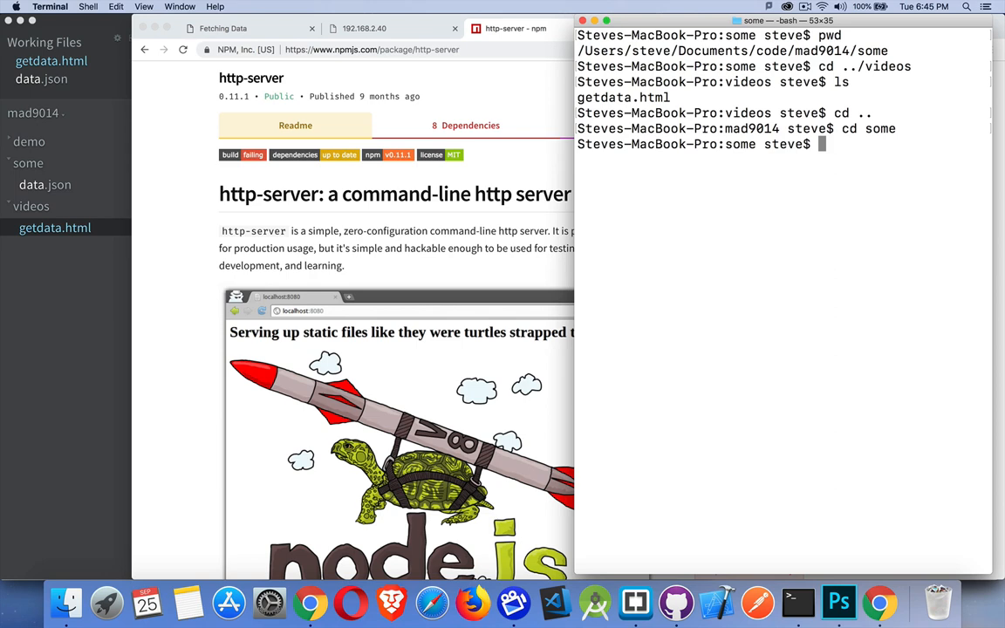
type("ls")
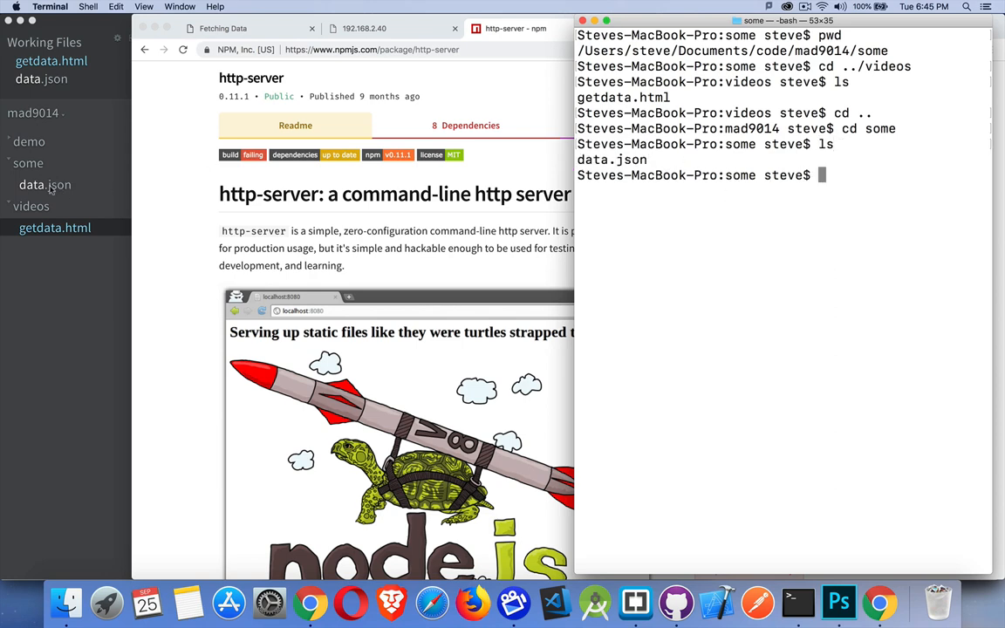
mouse_move(675, 270)
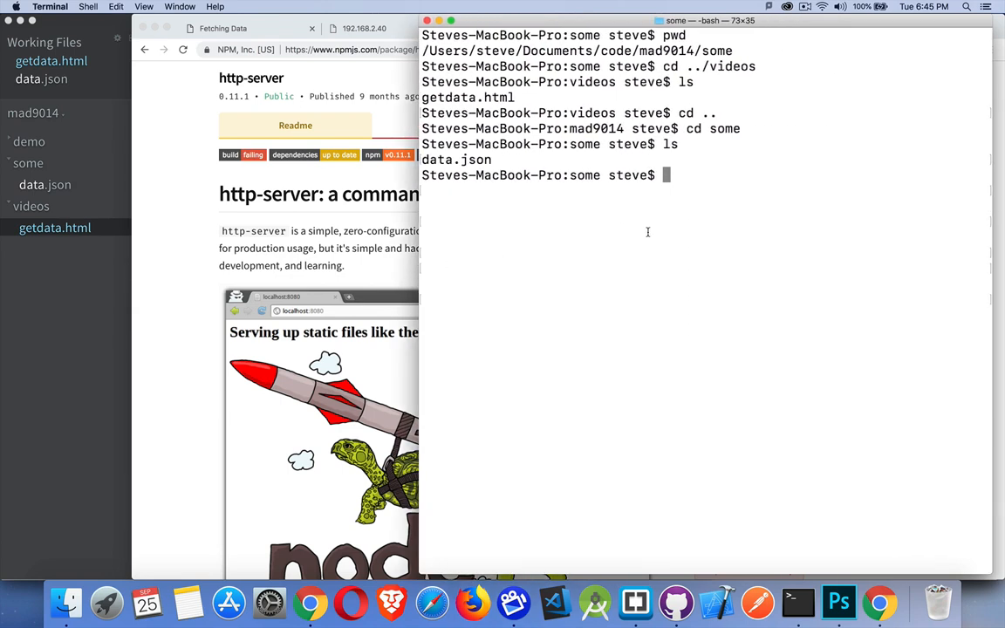
Type the npm i -g http-server command, then erase it without running it.
type("npm i -g")
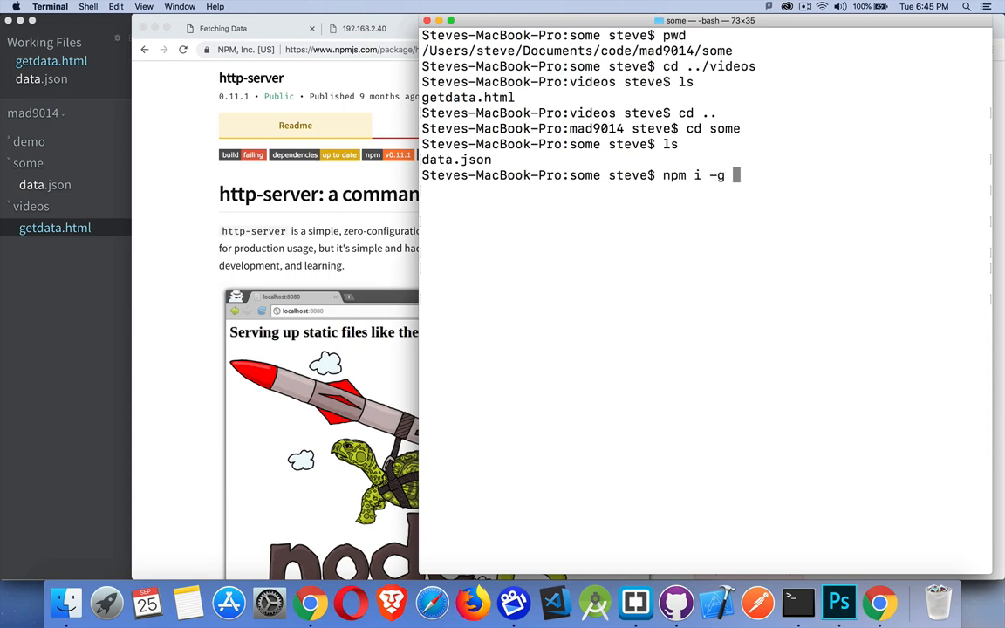
type("http-server")
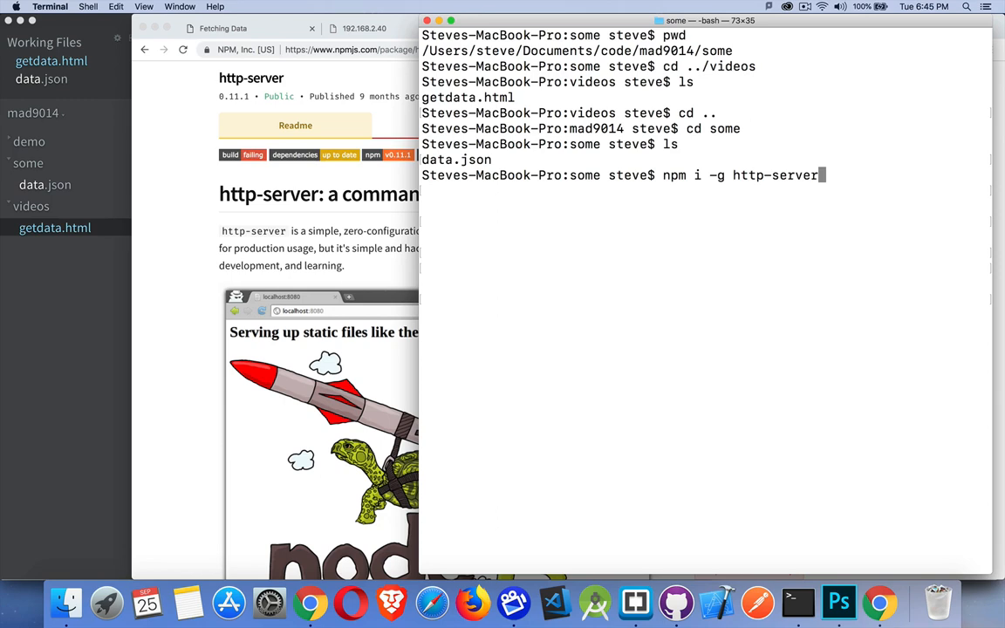
key("Backspace")
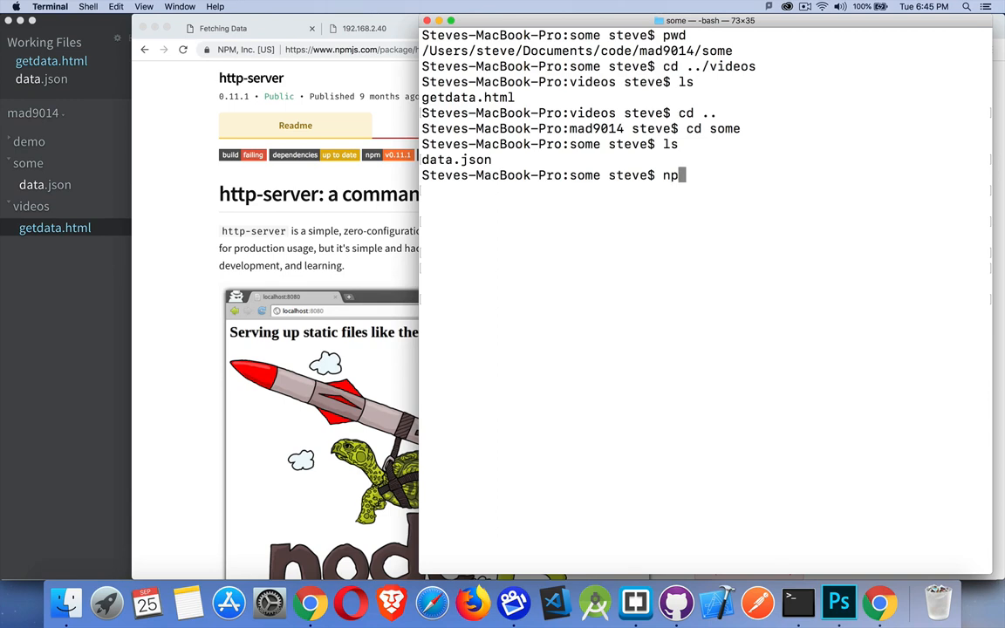
Run npx http-server --cors, serving the some folder on port 8080.
type("x")
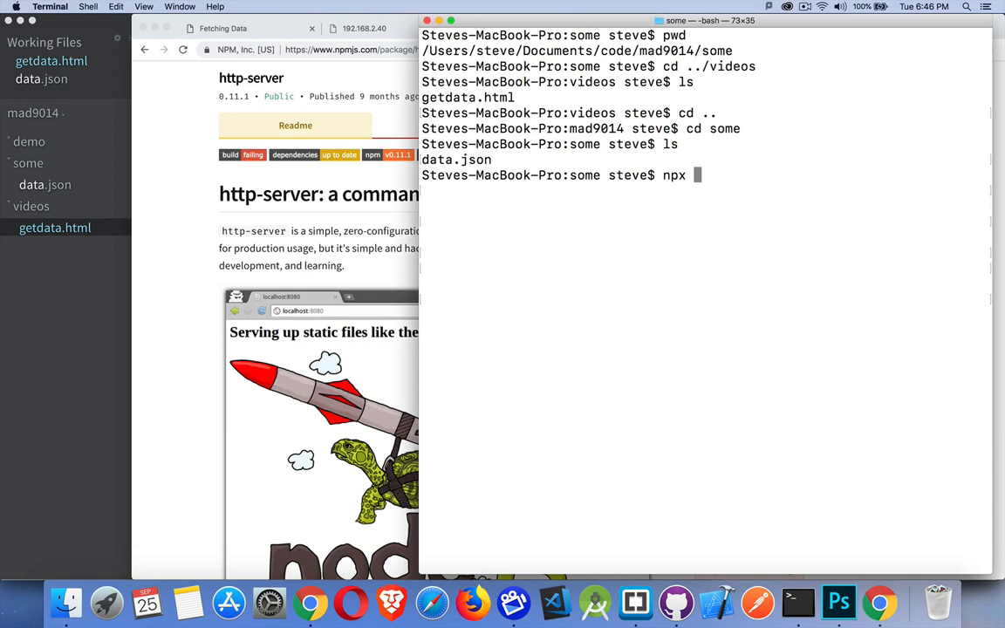
mouse_move(238, 252)
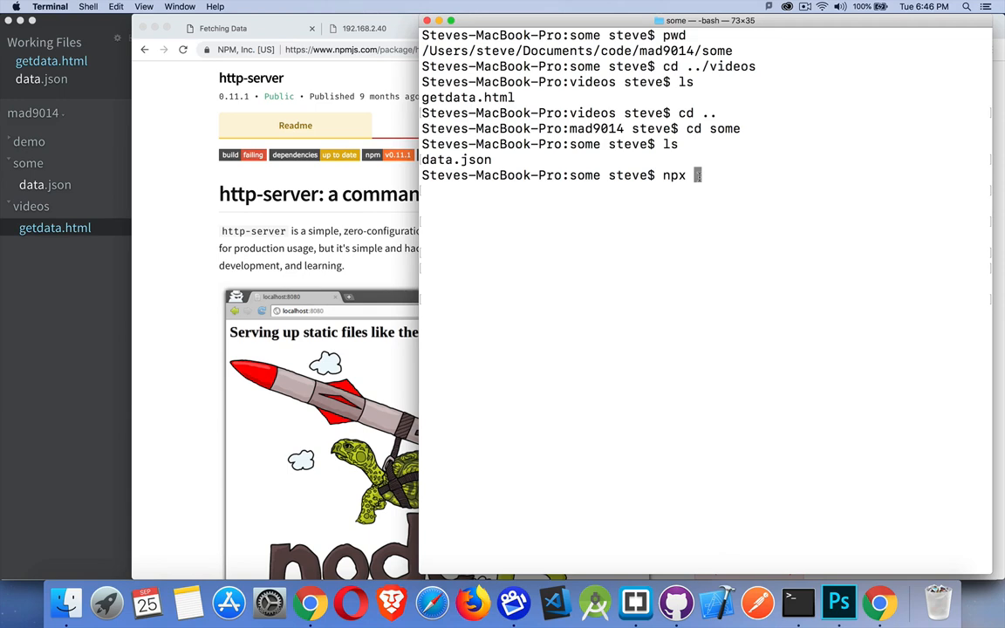
type("http-")
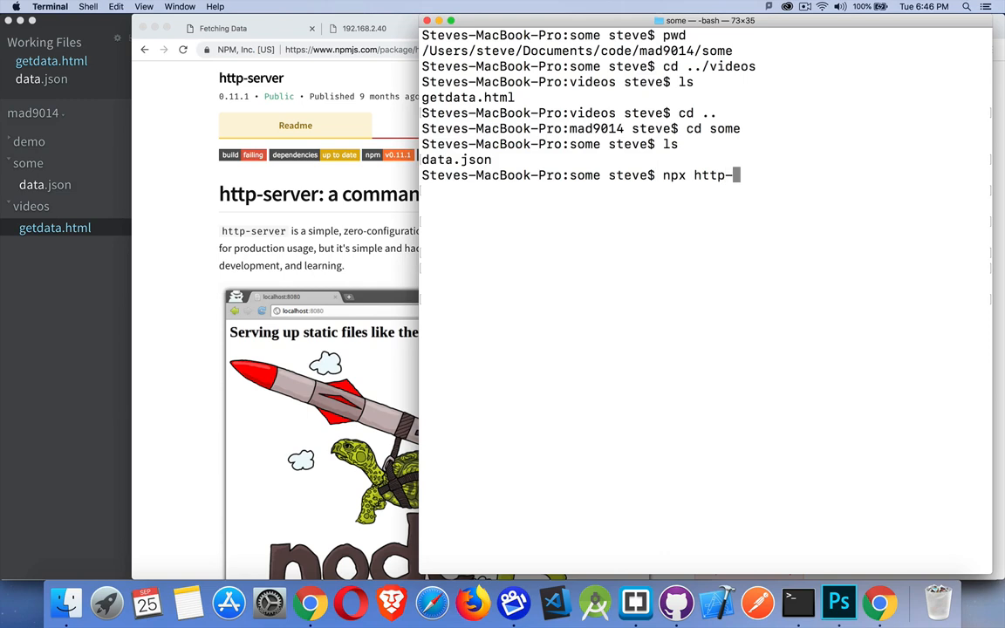
type("server")
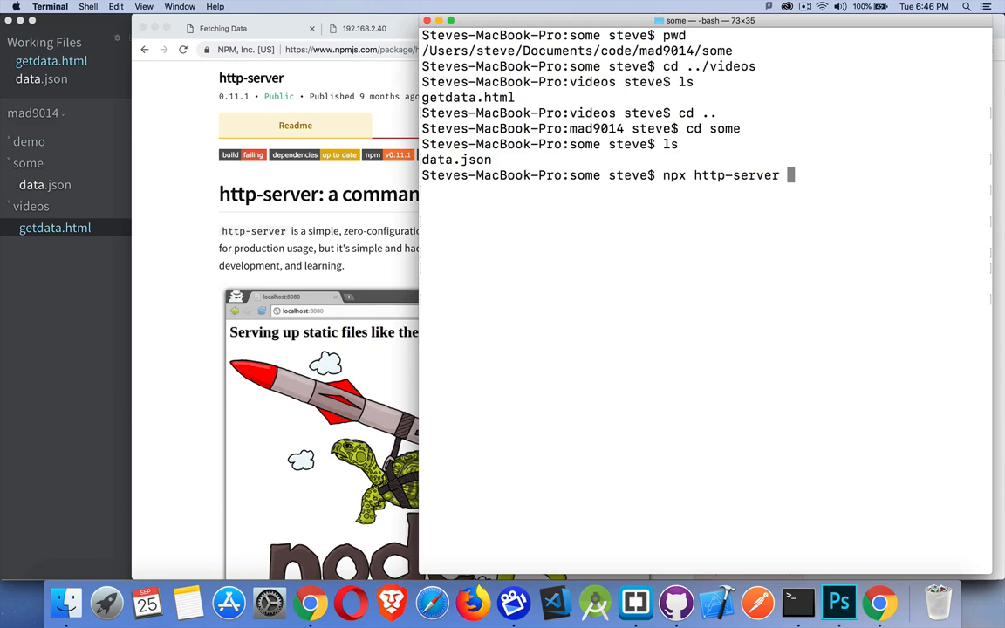
type("--cors")
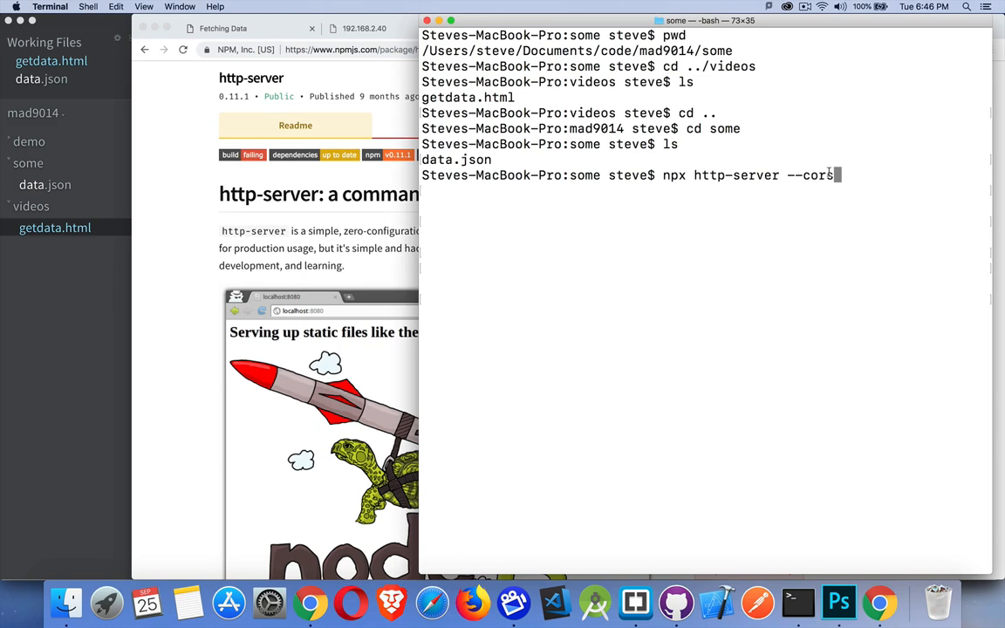
mouse_move(824, 220)
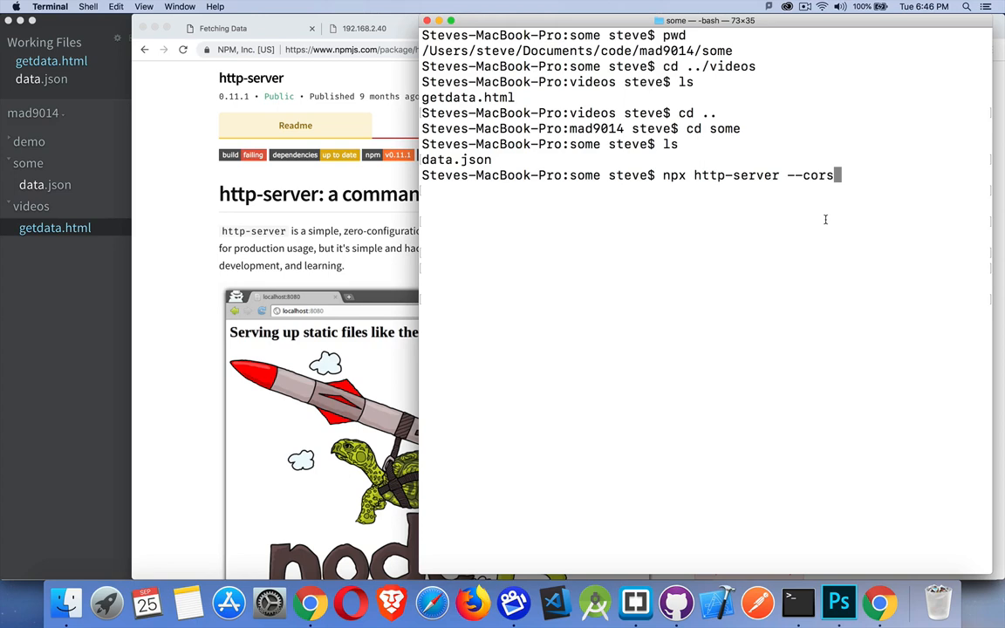
mouse_move(839, 197)
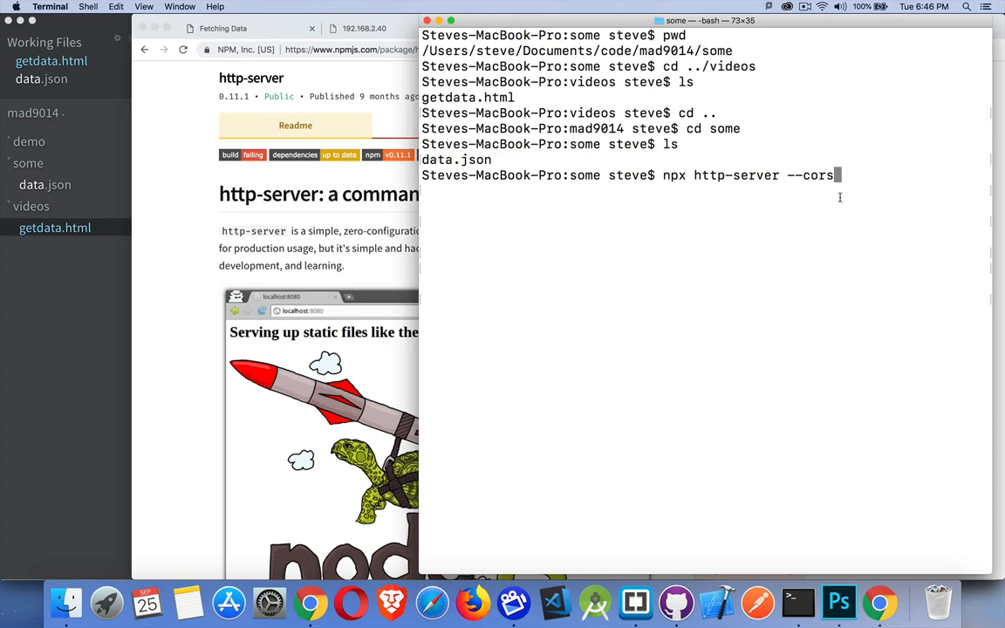
key("enter")
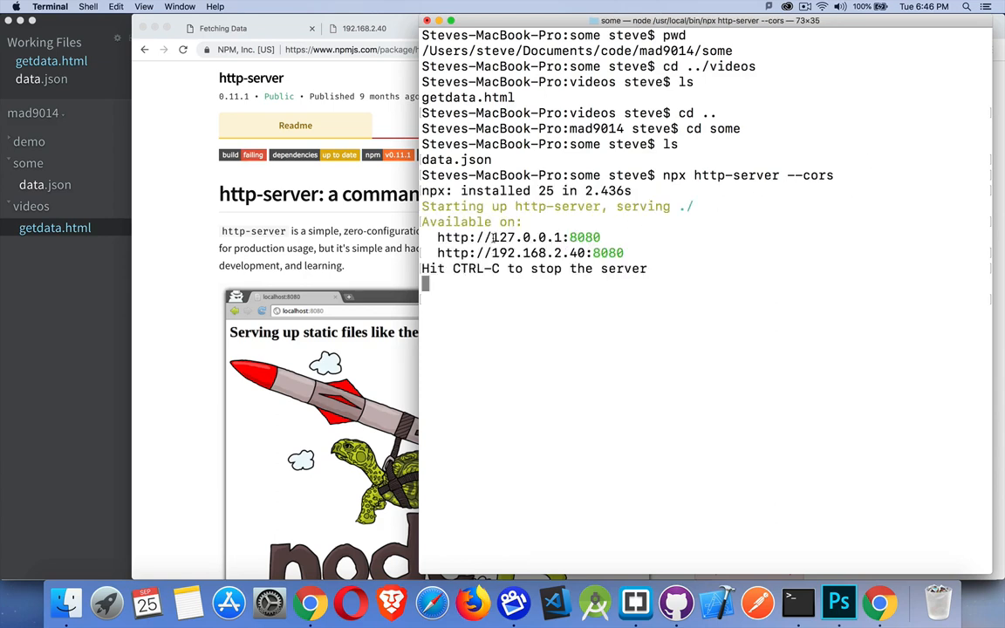
double_click(528, 237)
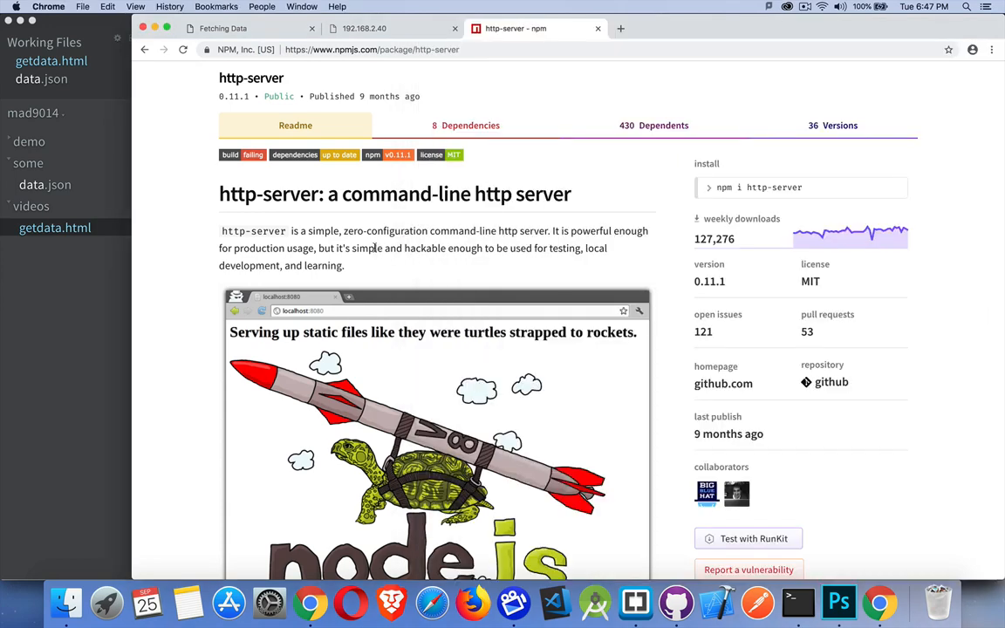
Reload the 192.168.2.40:8080/data.json tab to show five people, then return to Terminal.
left_click(384, 28)
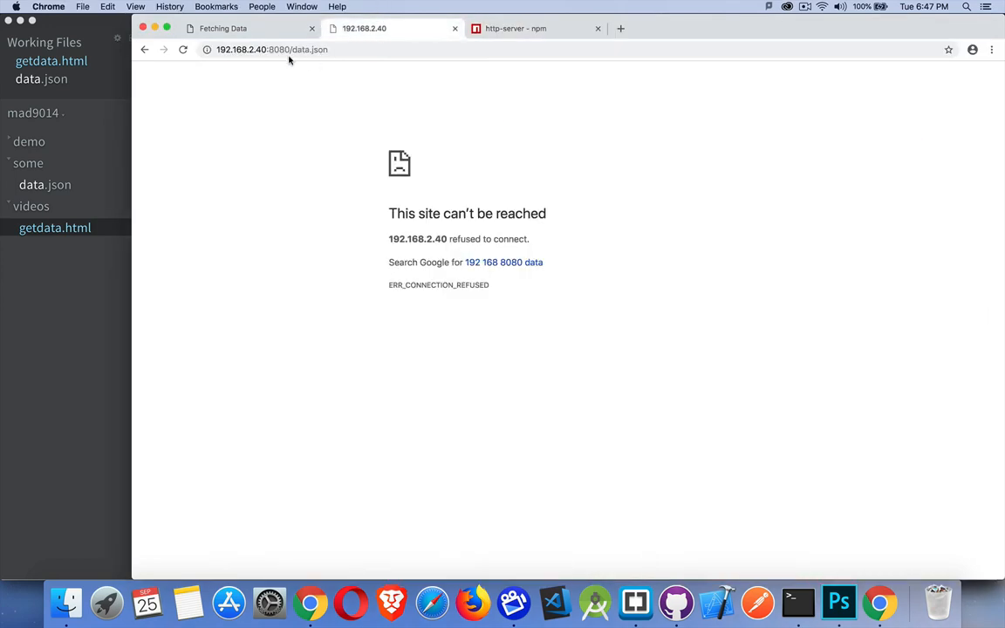
left_click(182, 49)
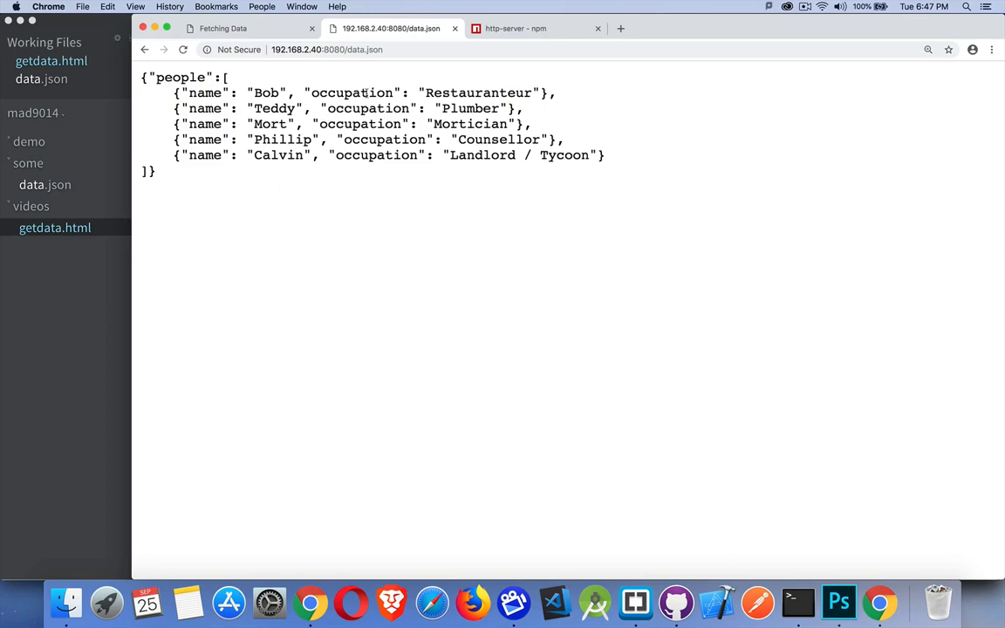
left_click(796, 601)
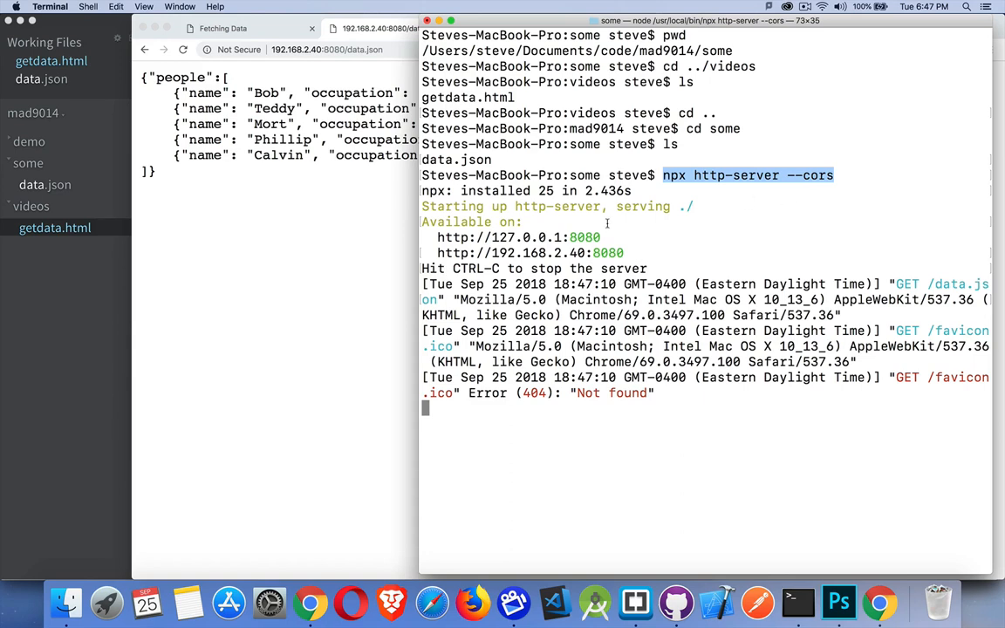
mouse_move(629, 293)
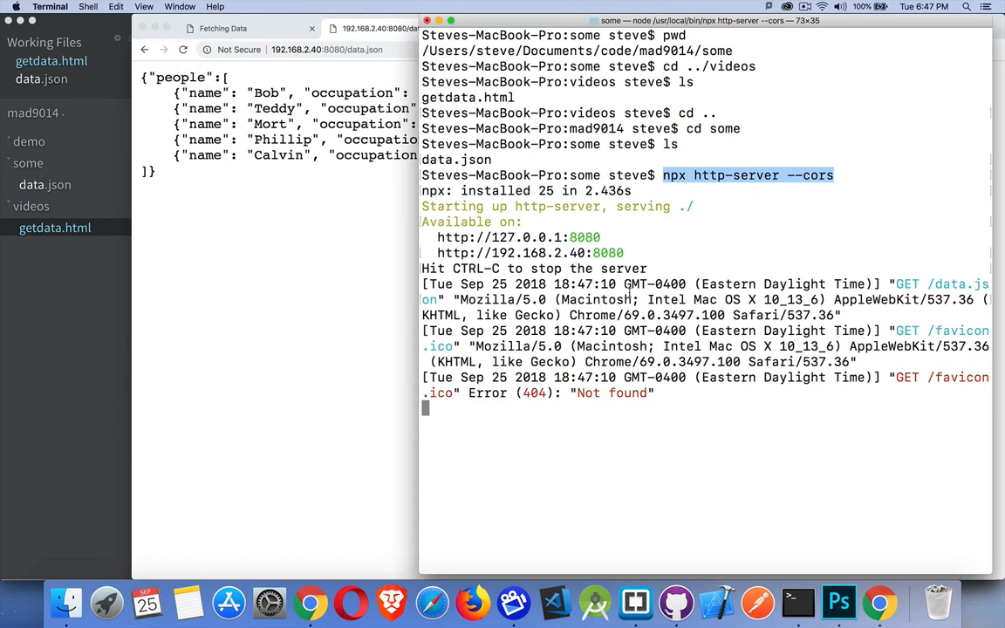
mouse_move(556, 372)
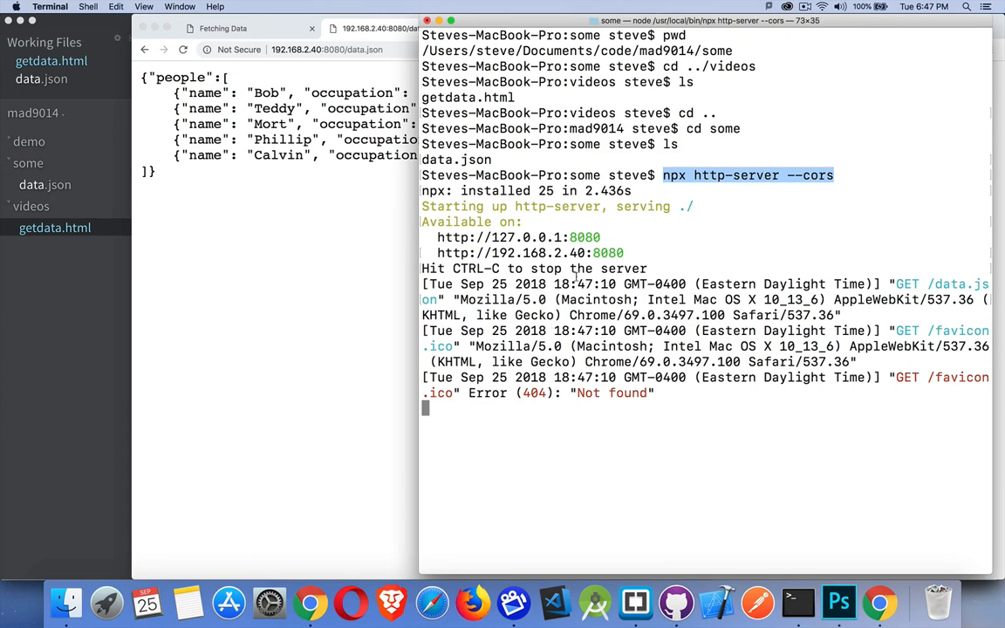
mouse_move(926, 416)
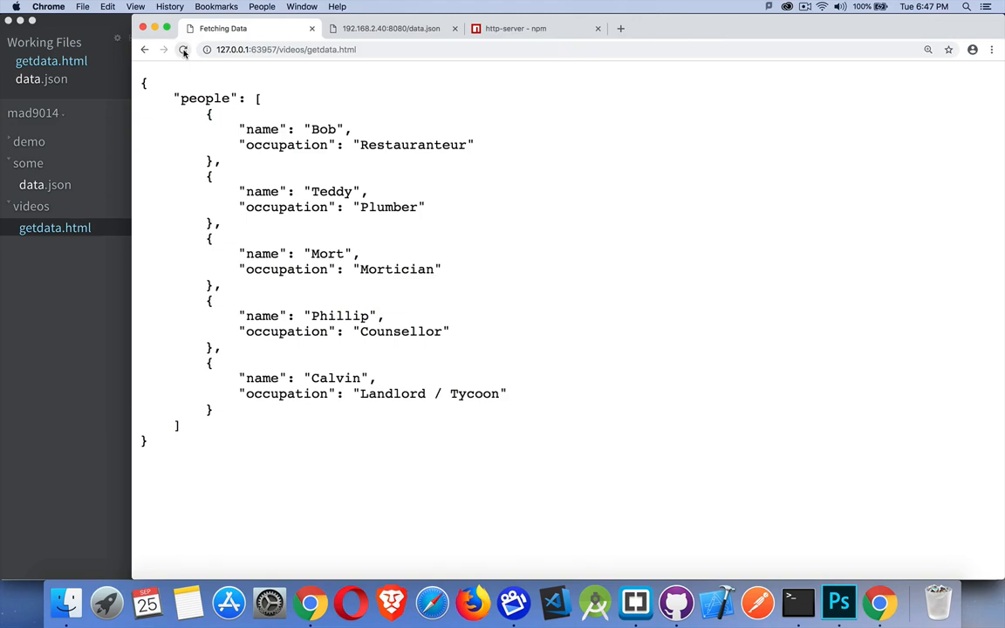
Reload getdata.html, view the raw data.json tab, then return to Fetching Data.
left_click(285, 49)
type("localhost")
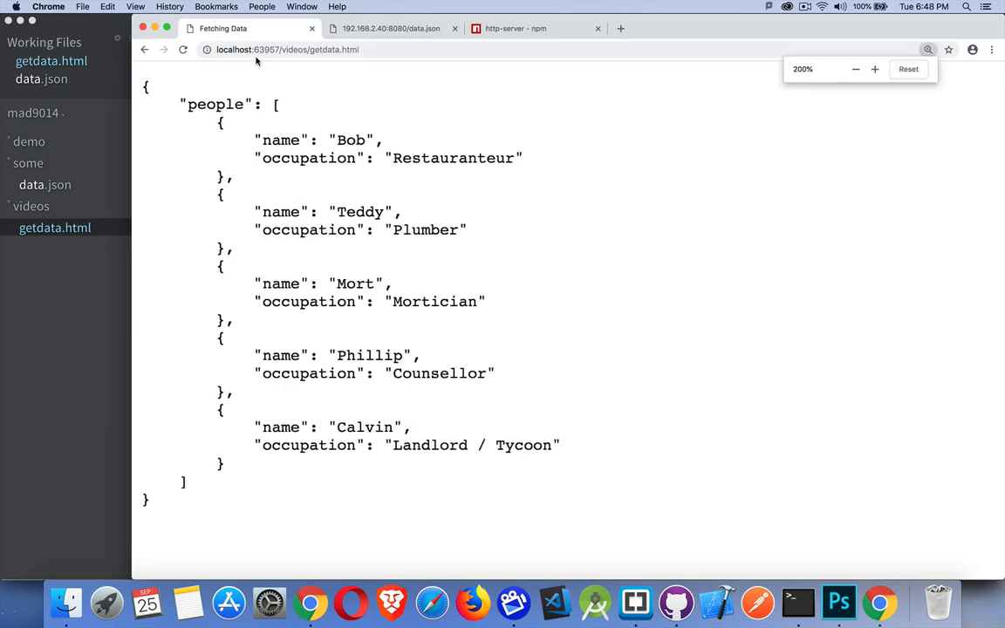
left_click(391, 28)
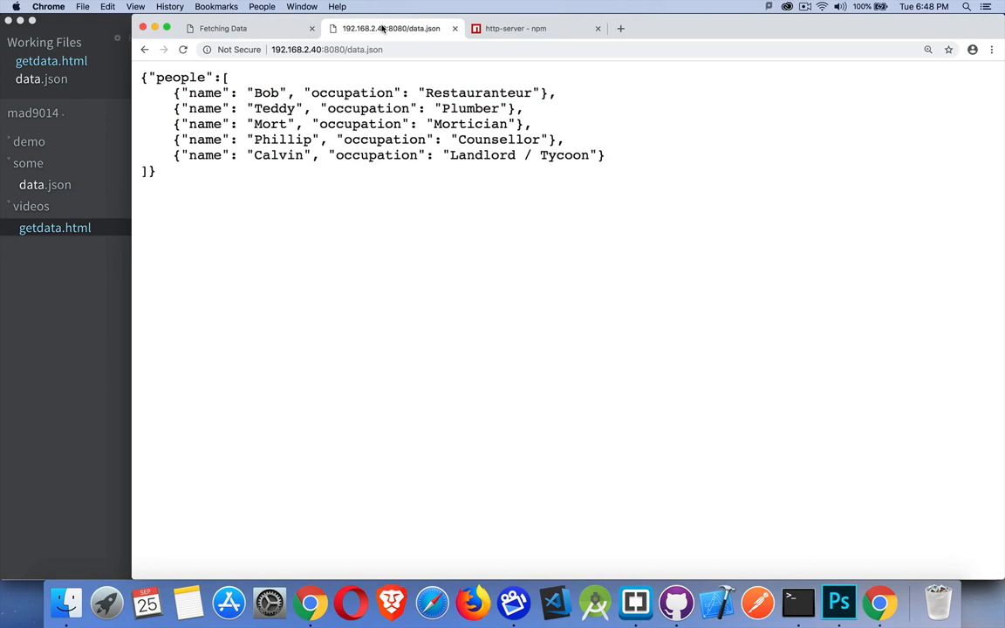
mouse_move(301, 62)
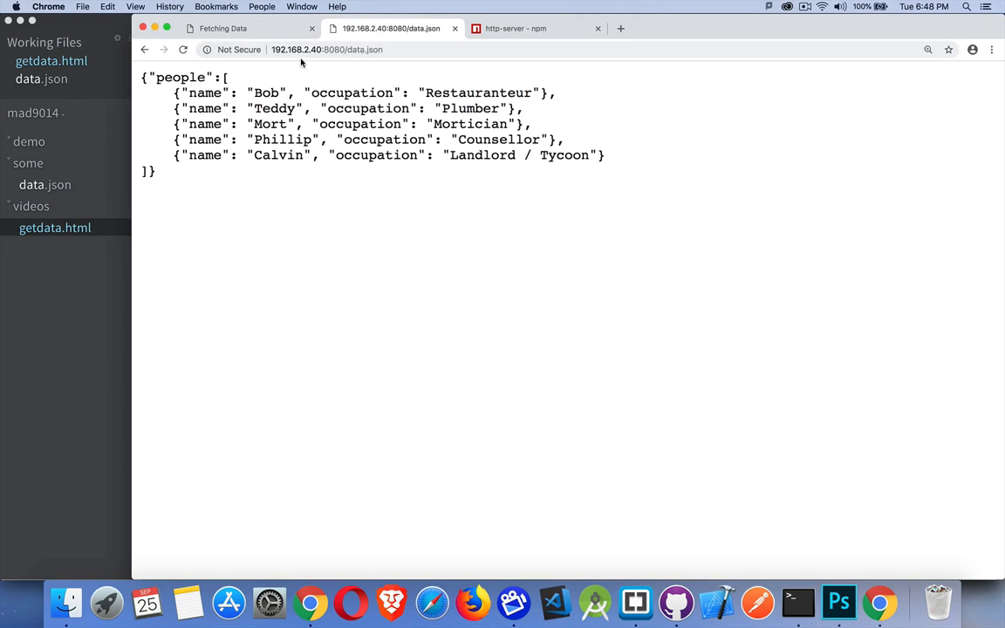
mouse_move(318, 62)
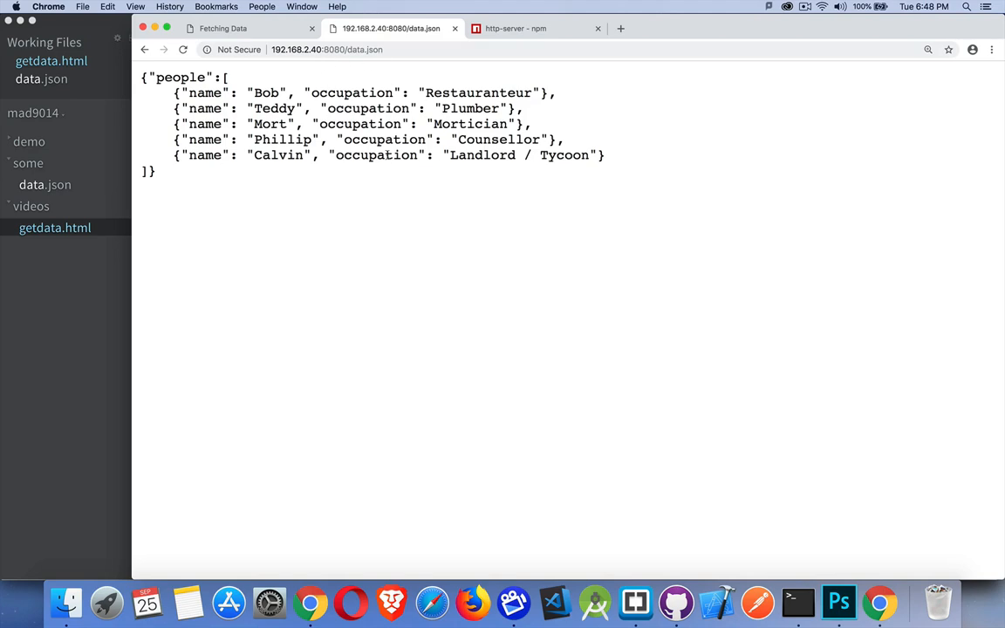
mouse_move(416, 282)
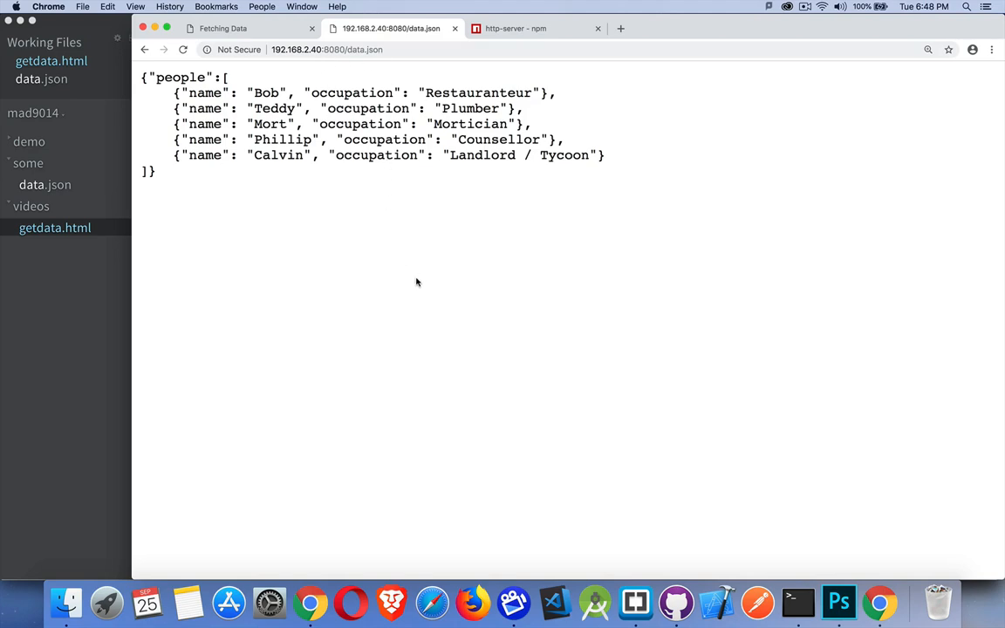
left_click(248, 28)
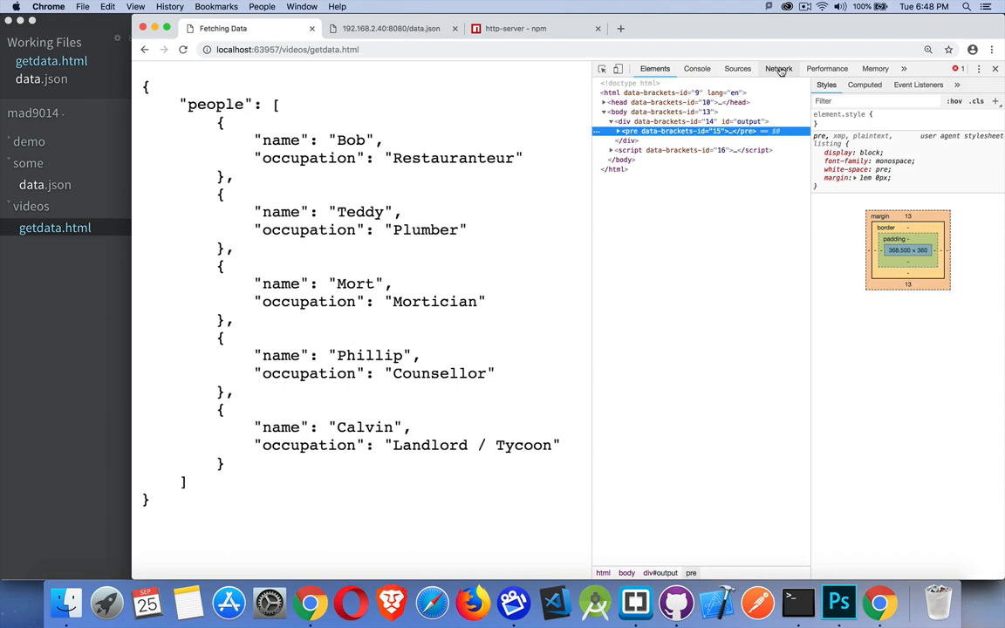
Reload with DevTools Network open and inspect data.json's access-control-allow-origin: * header.
left_click(778, 68)
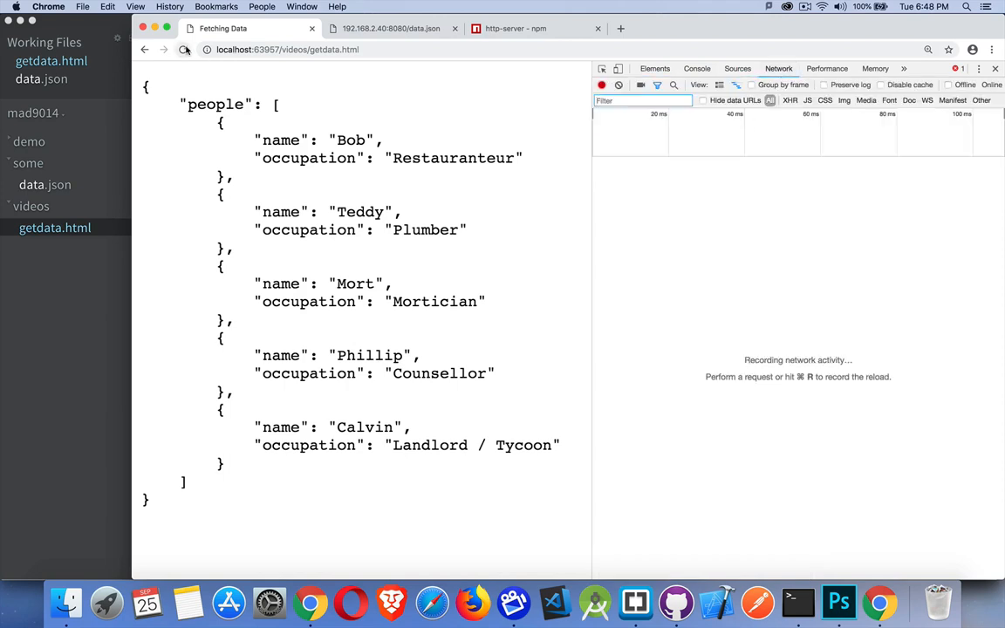
left_click(183, 49)
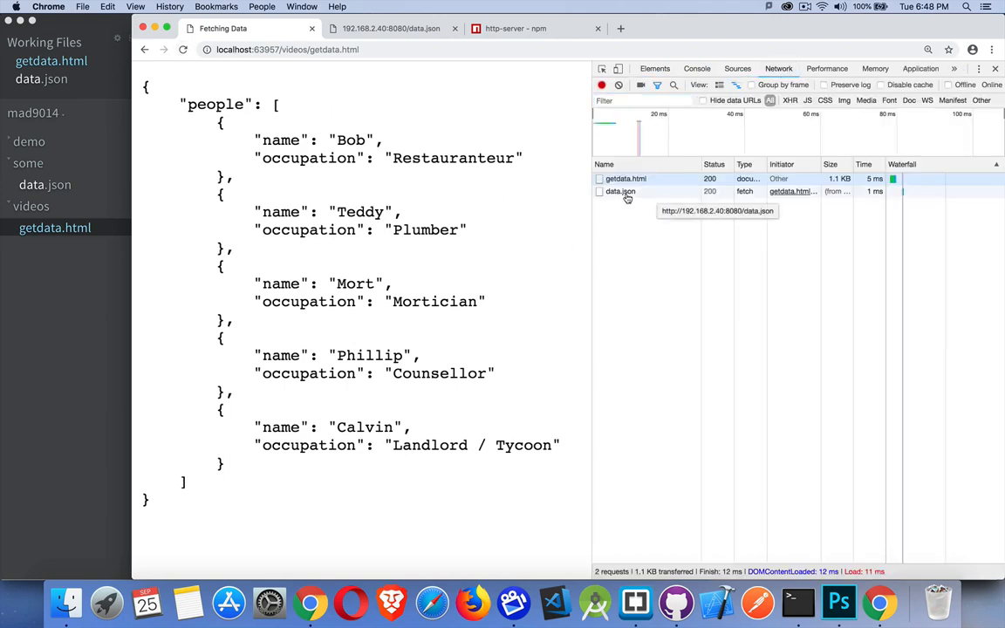
left_click(620, 191)
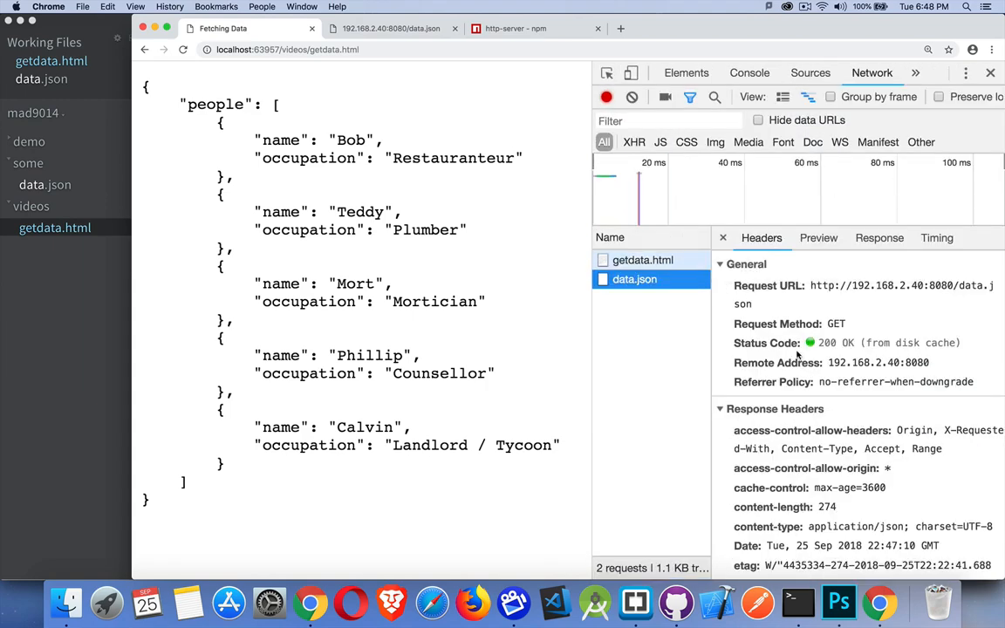
scroll("down", 3)
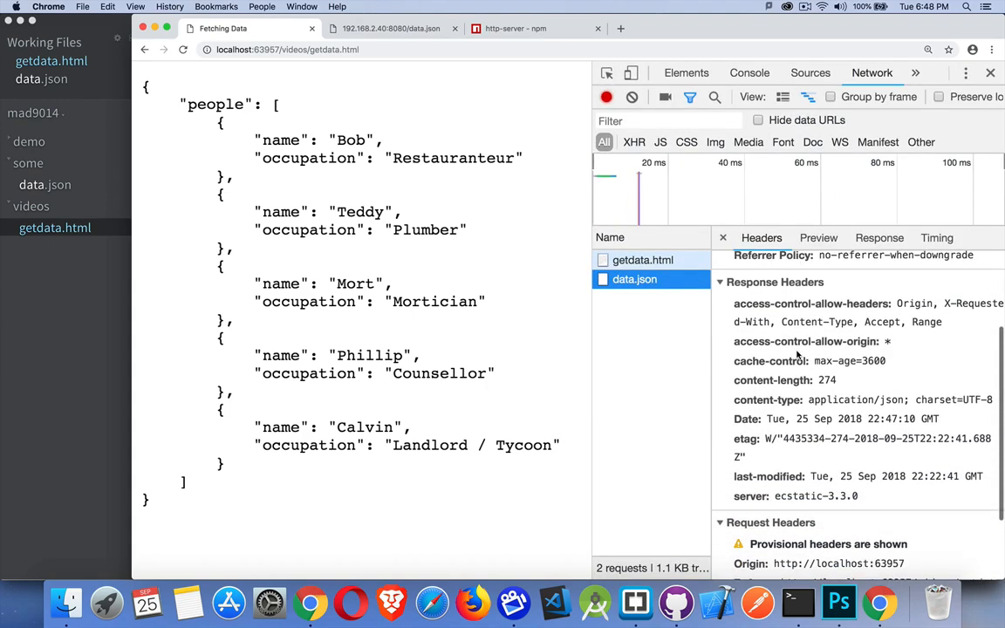
mouse_move(873, 306)
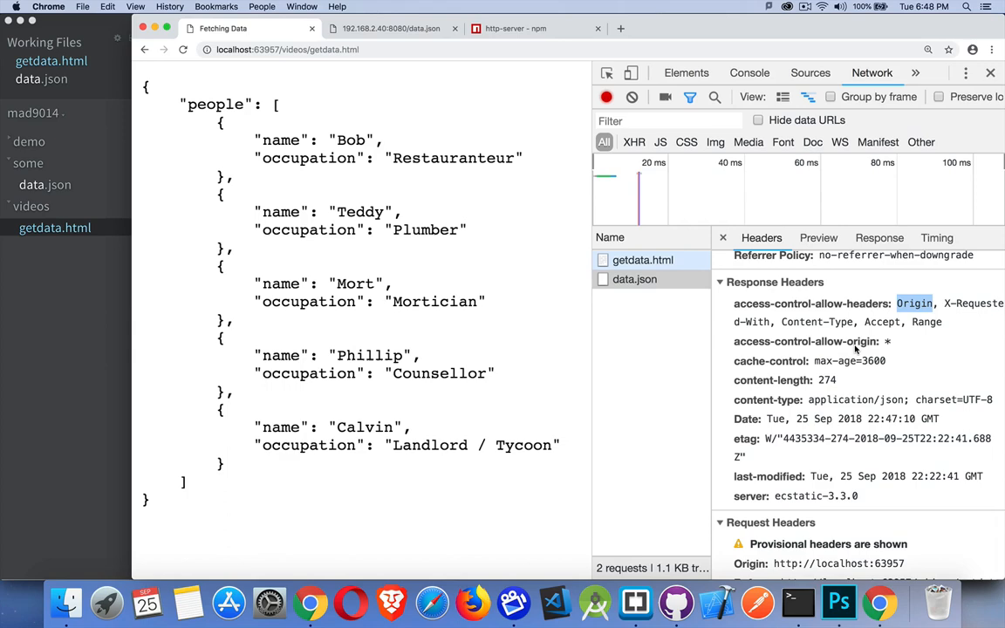
mouse_move(888, 345)
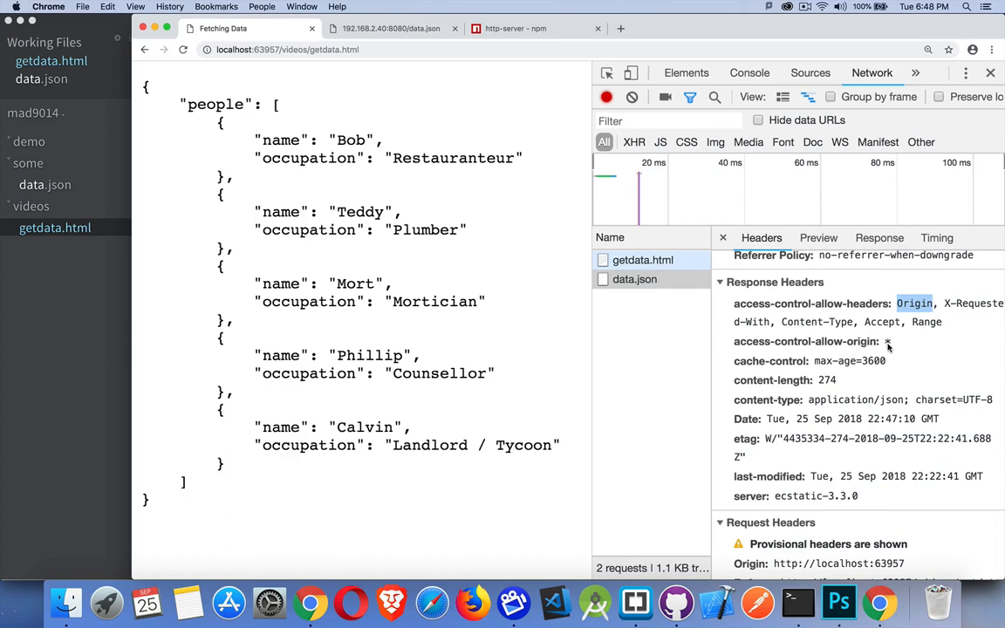
mouse_move(807, 464)
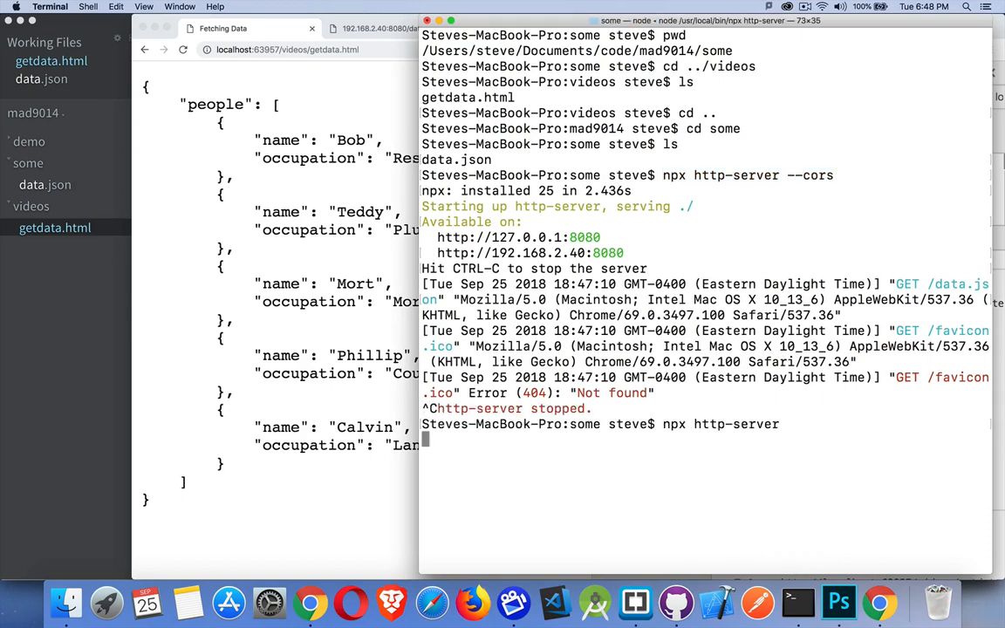
Restart npx http-server without the --cors option.
key("Return")
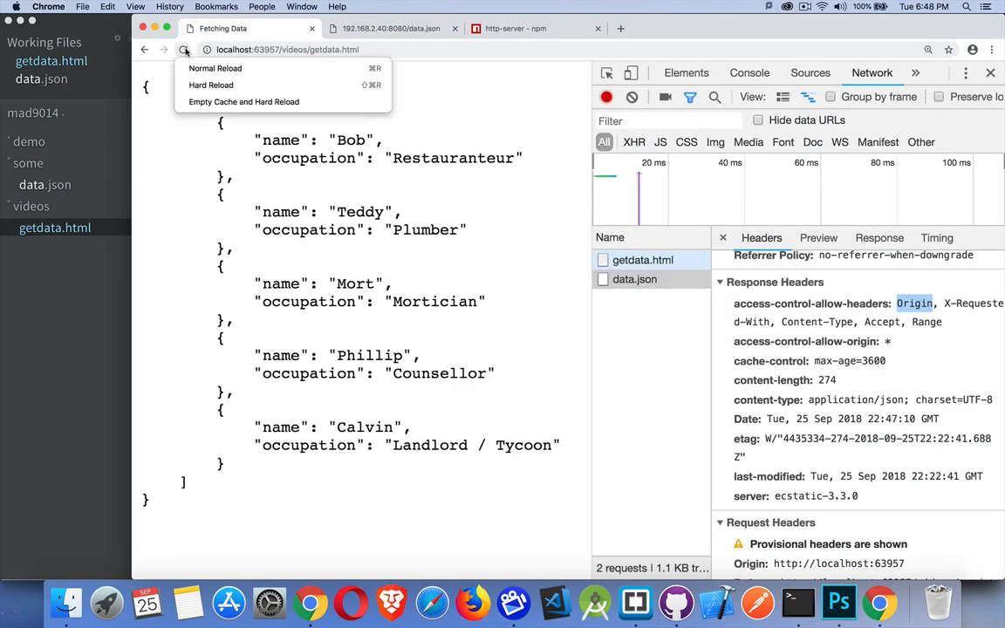
Reload getdata.html, inspect the failed data.json request, and read the missing Access-Control-Allow-Origin console error.
left_click(215, 68)
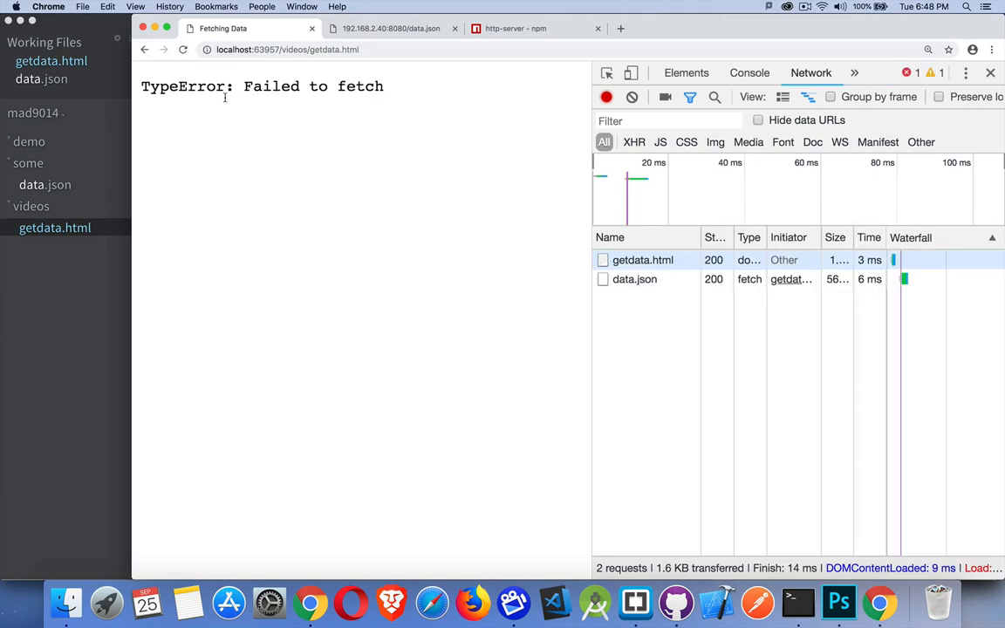
mouse_move(634, 278)
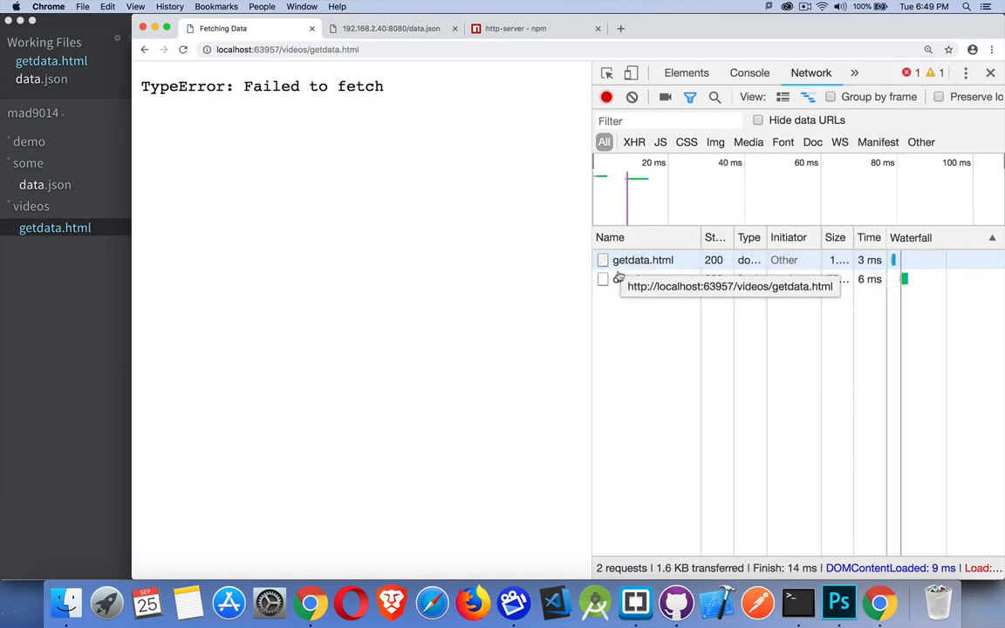
left_click(634, 278)
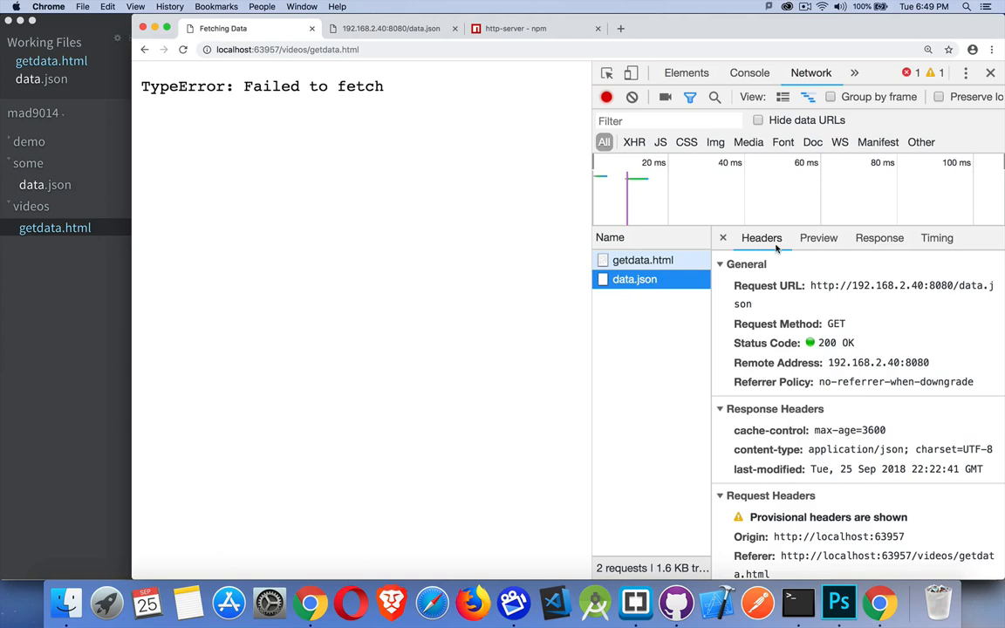
left_click(749, 73)
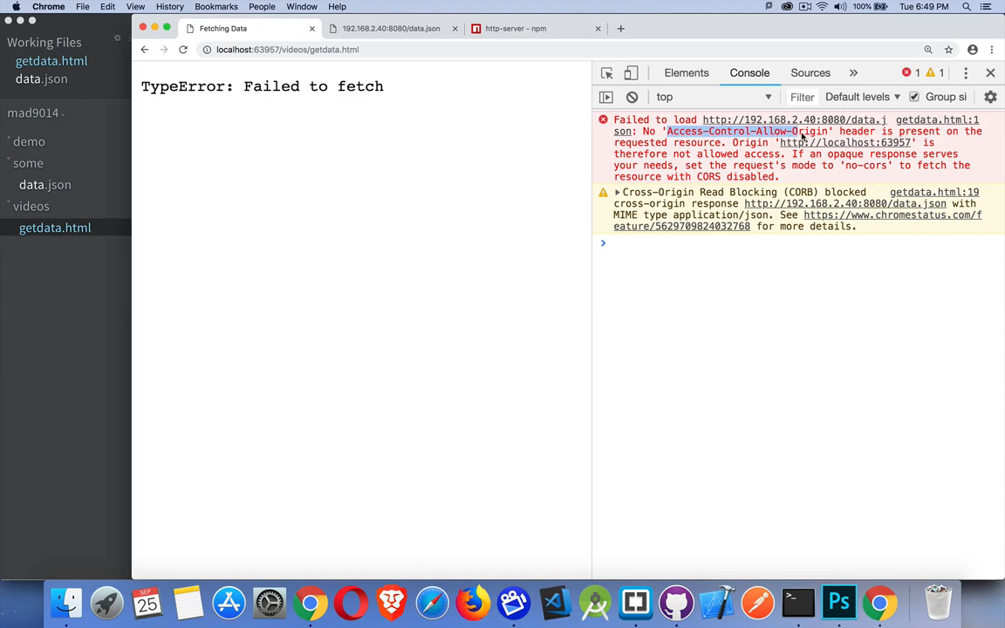
mouse_move(600, 291)
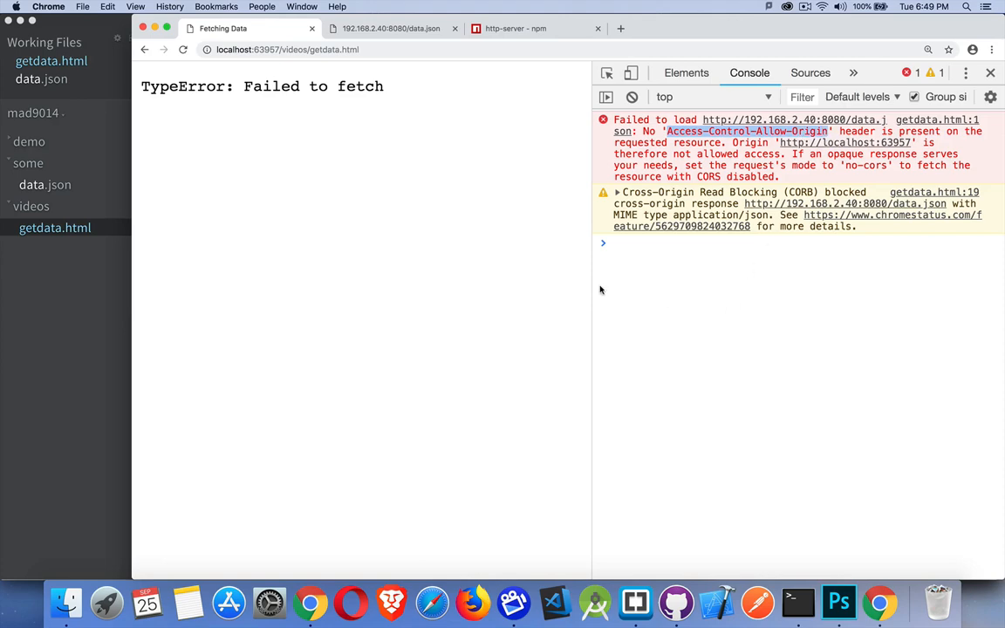
left_click(796, 602)
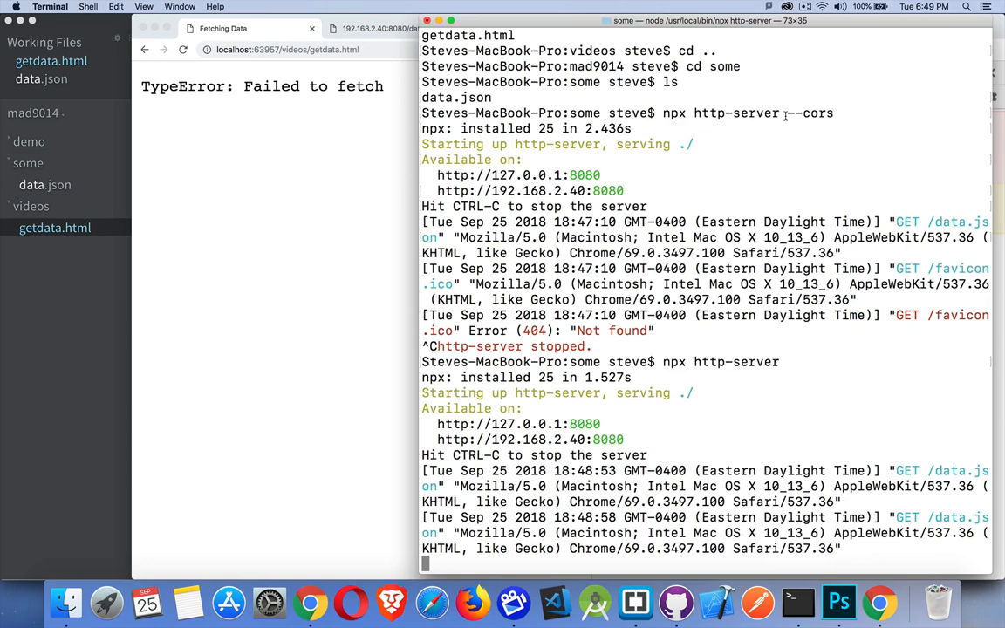
Highlight --cors in the earlier npx http-server command in Terminal.
double_click(808, 113)
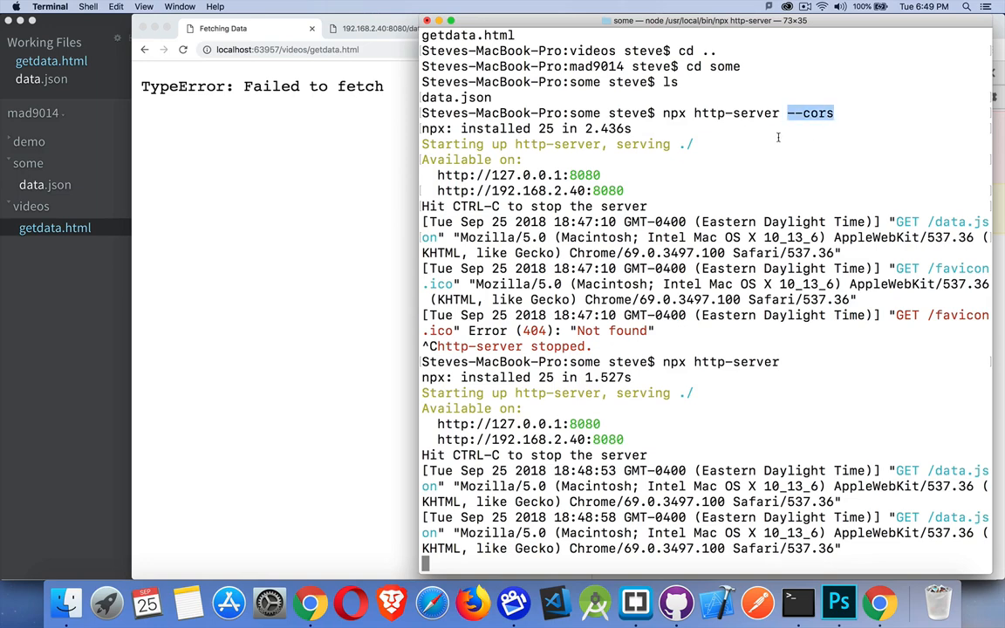
mouse_move(267, 262)
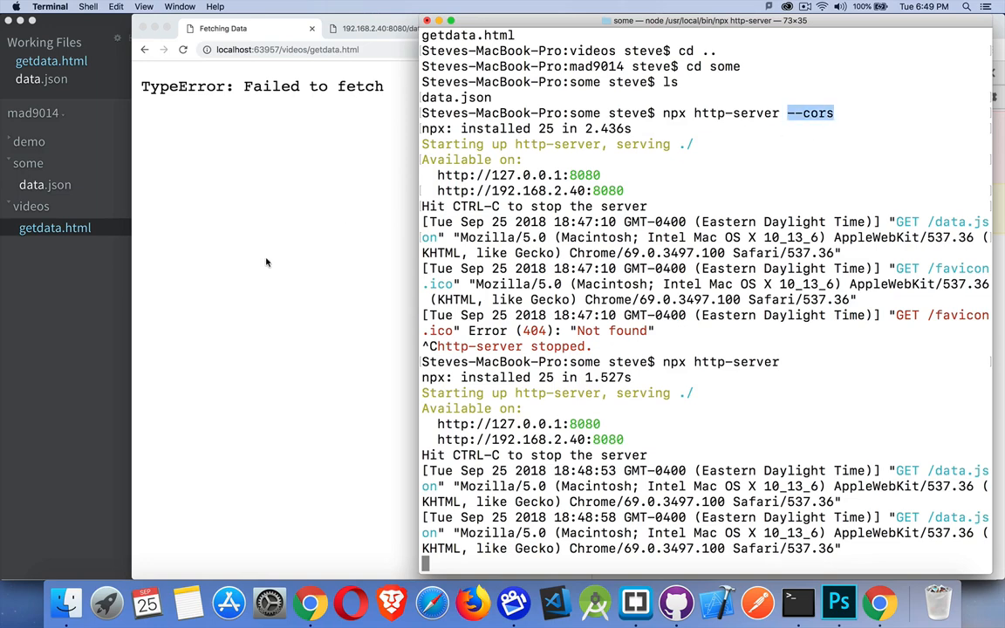